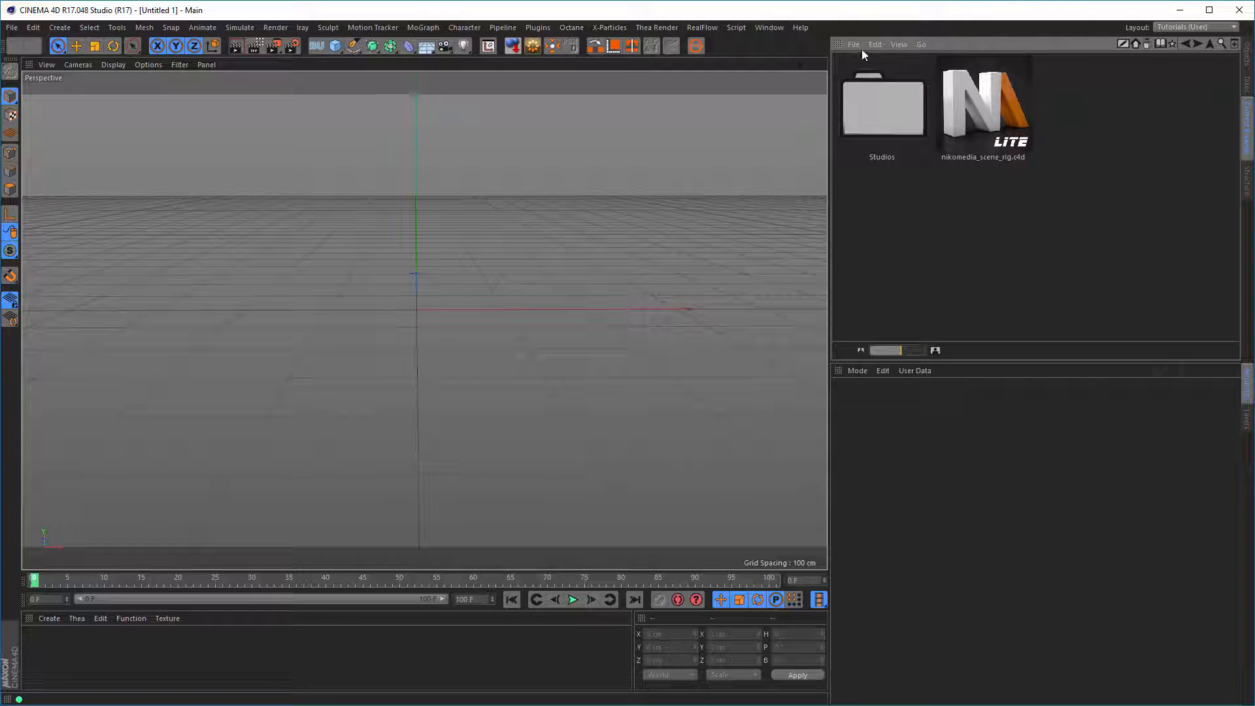
Step: Switch the Content Browser to Tree View and open nikomedia_scene_rig_pro_v2.5.c4d from the rig folder
left_click(898, 44)
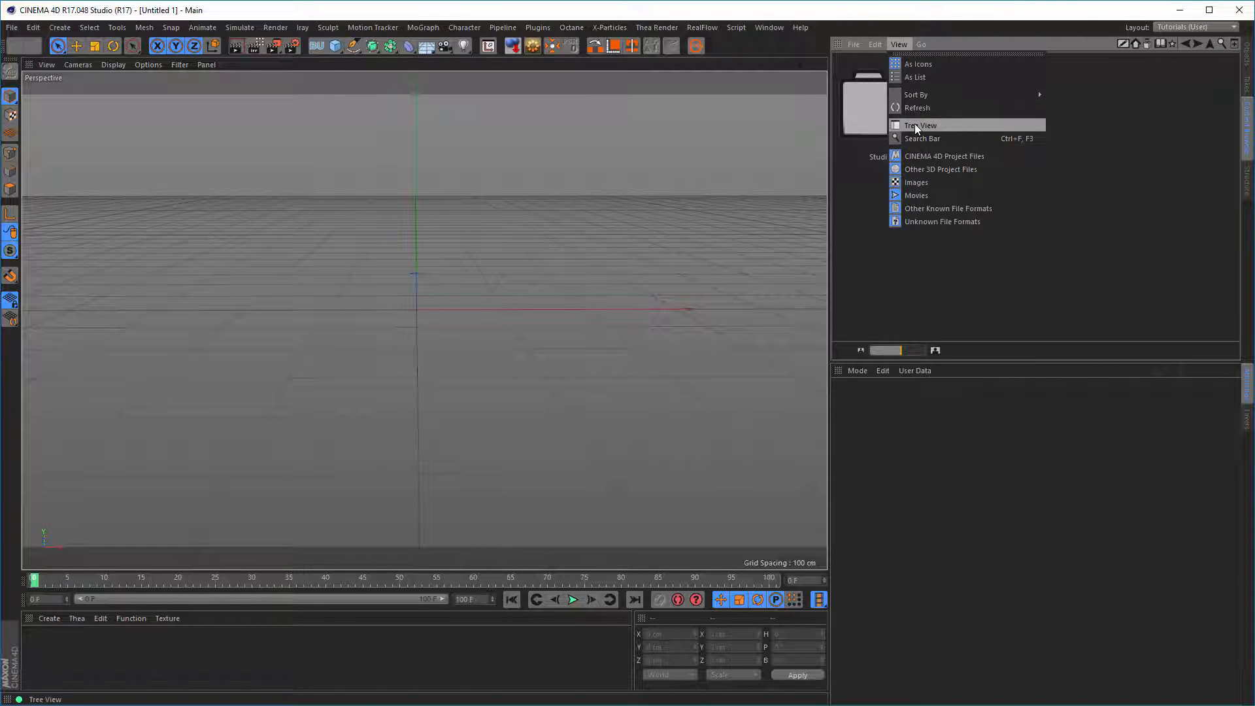
left_click(921, 125)
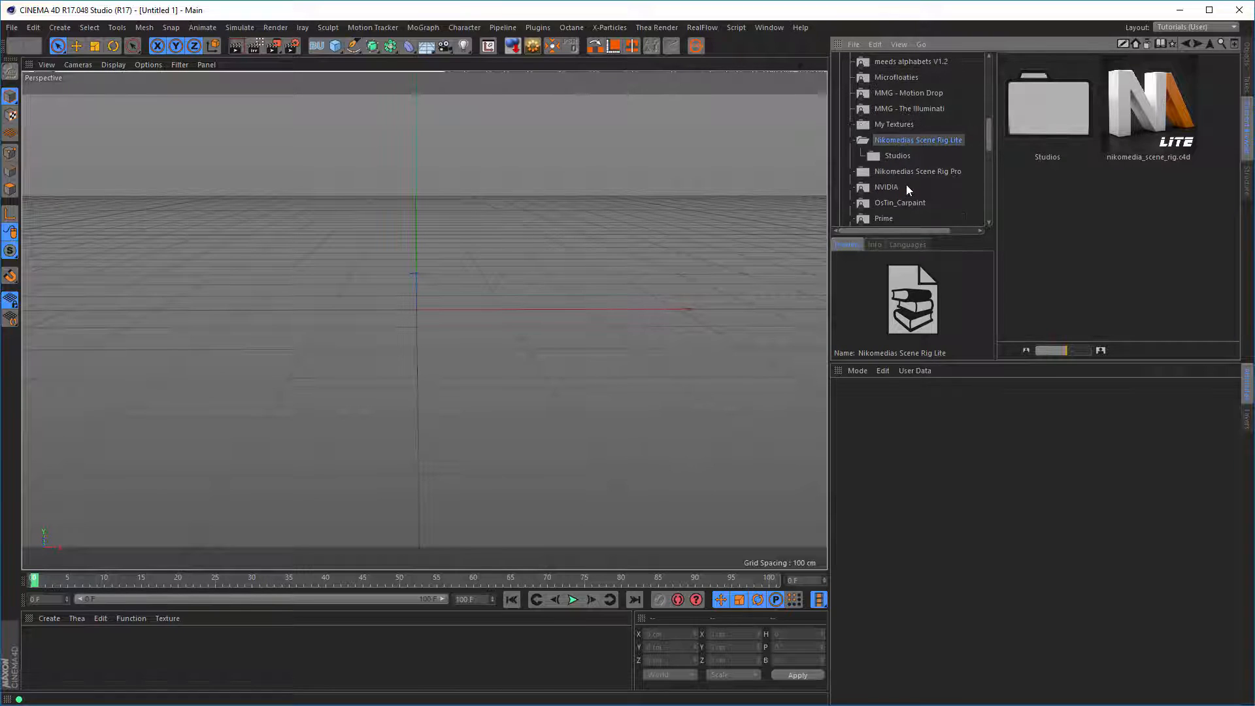
left_click(917, 171)
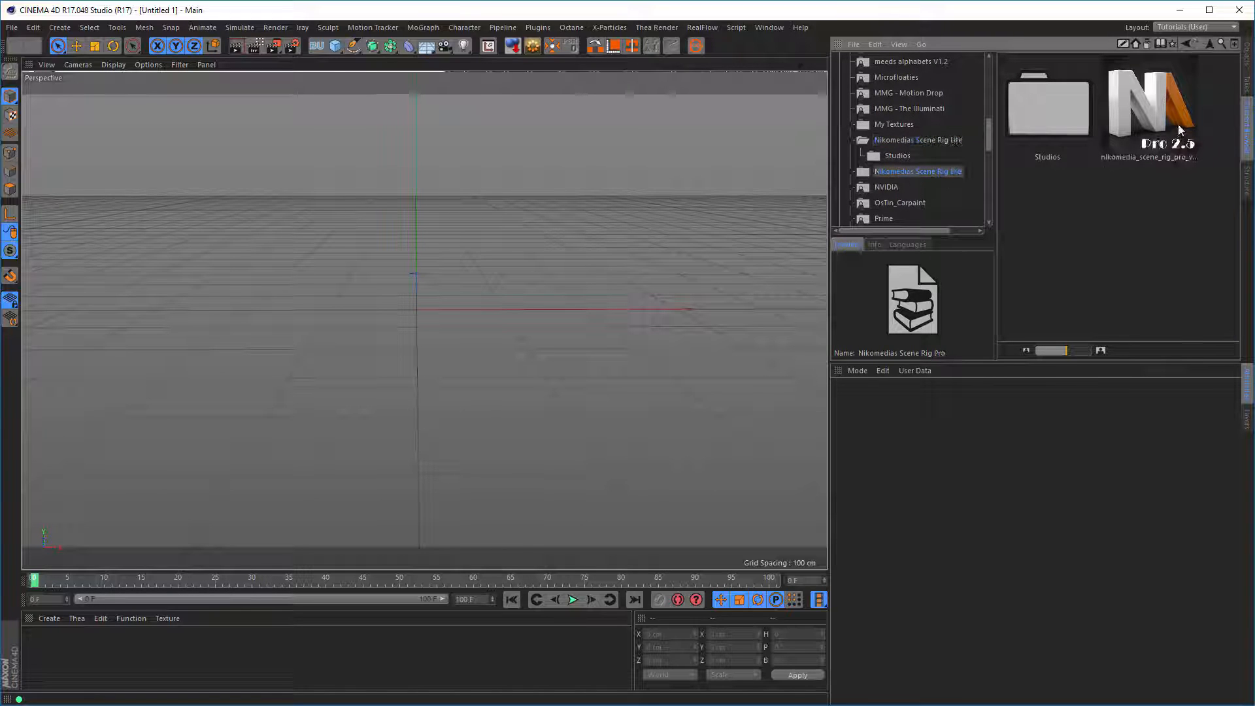
right_click(918, 171)
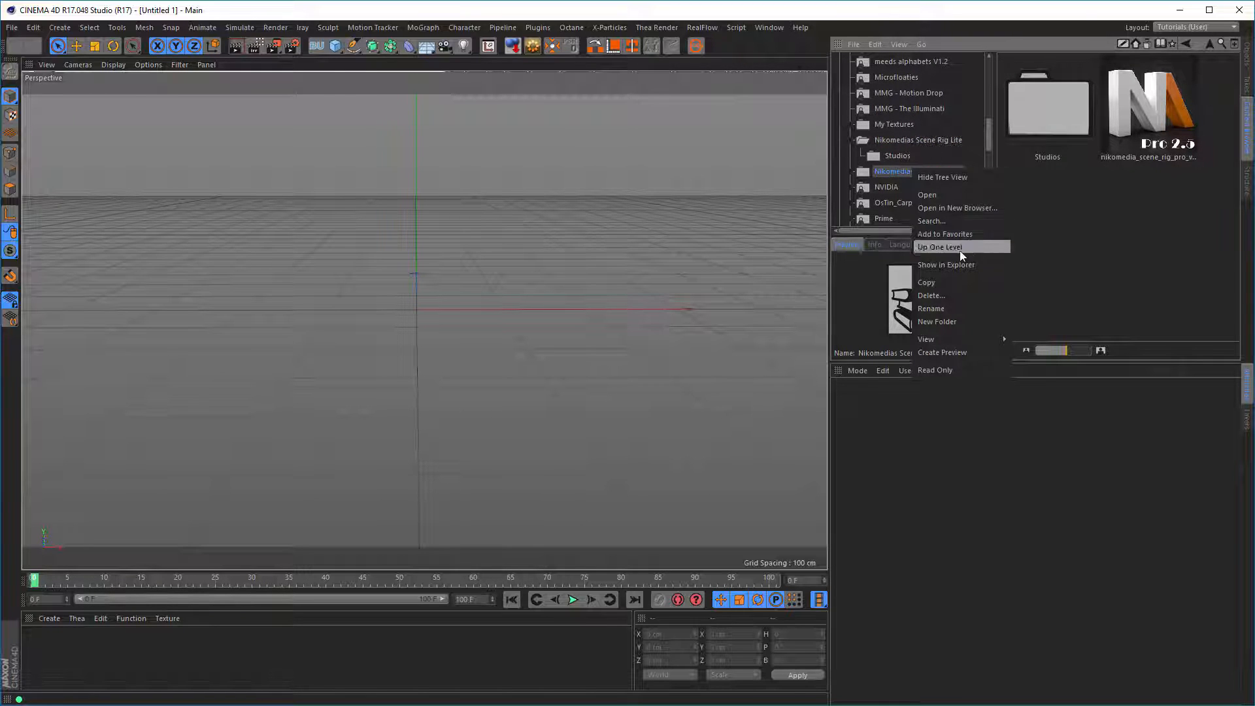
mouse_move(964, 239)
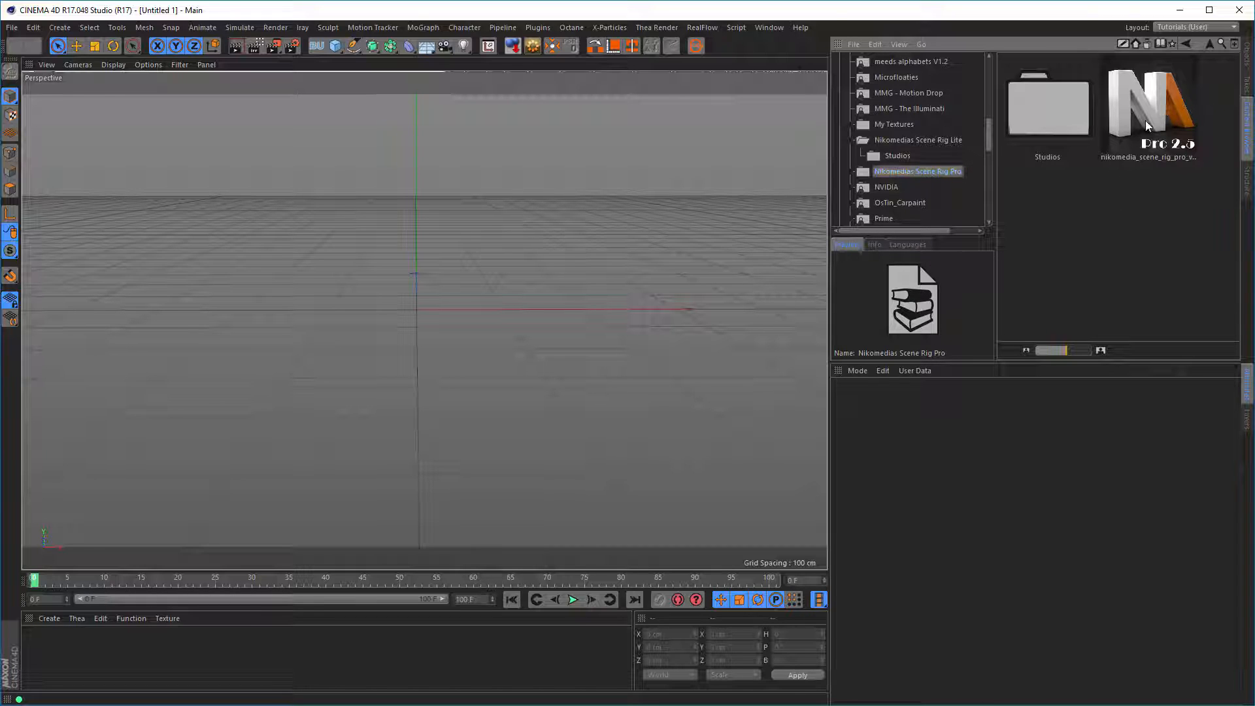
left_click(1149, 108)
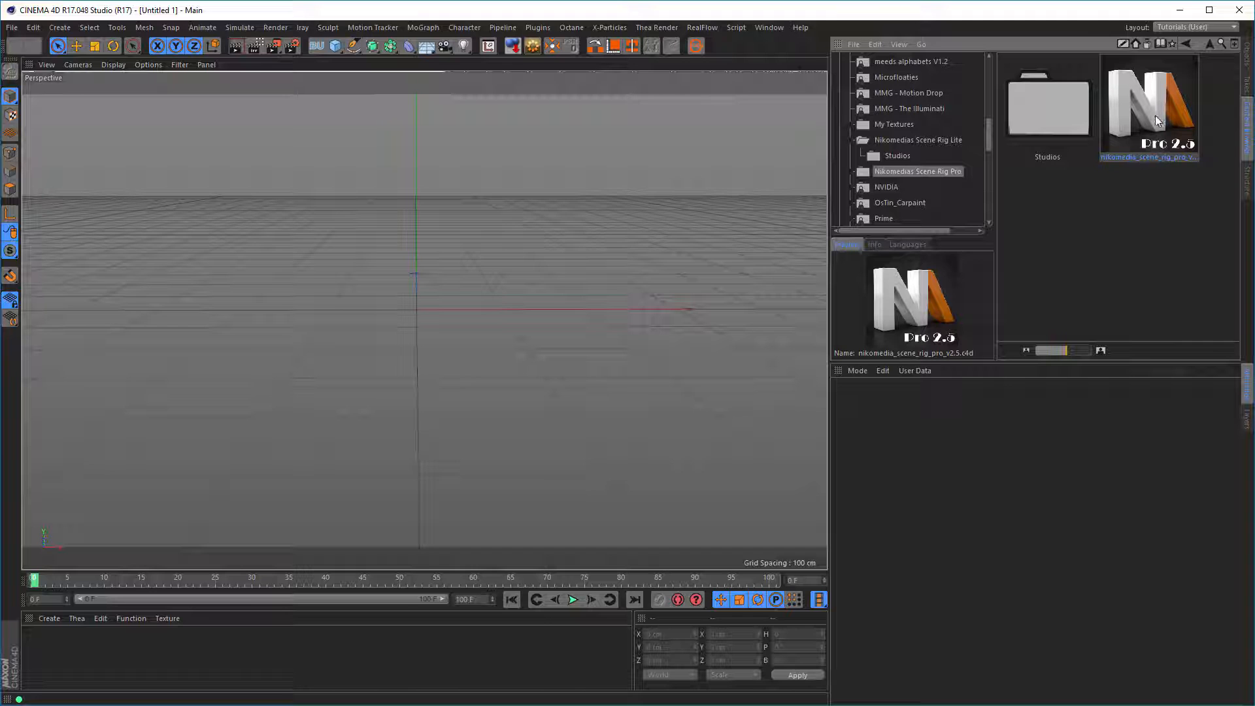
double_click(1148, 108)
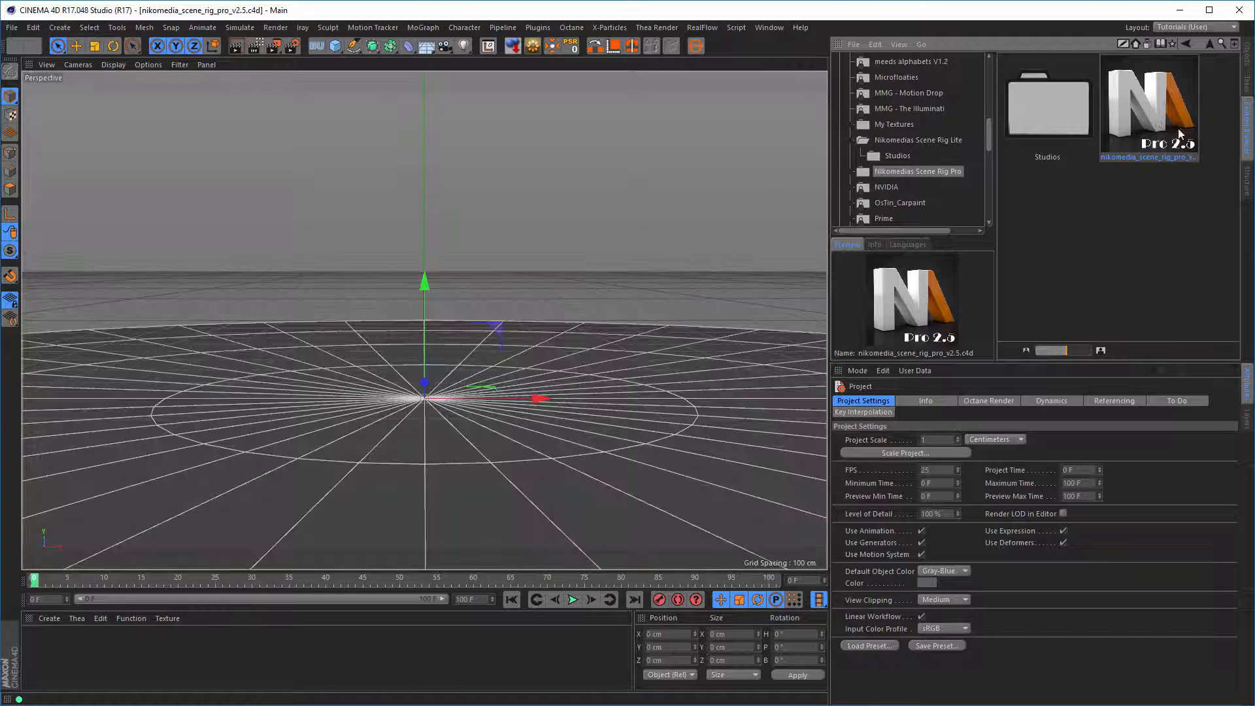
Step: Show the Collision tab of the Nikomedias Scene Rig Pro null's attributes
double_click(1147, 107)
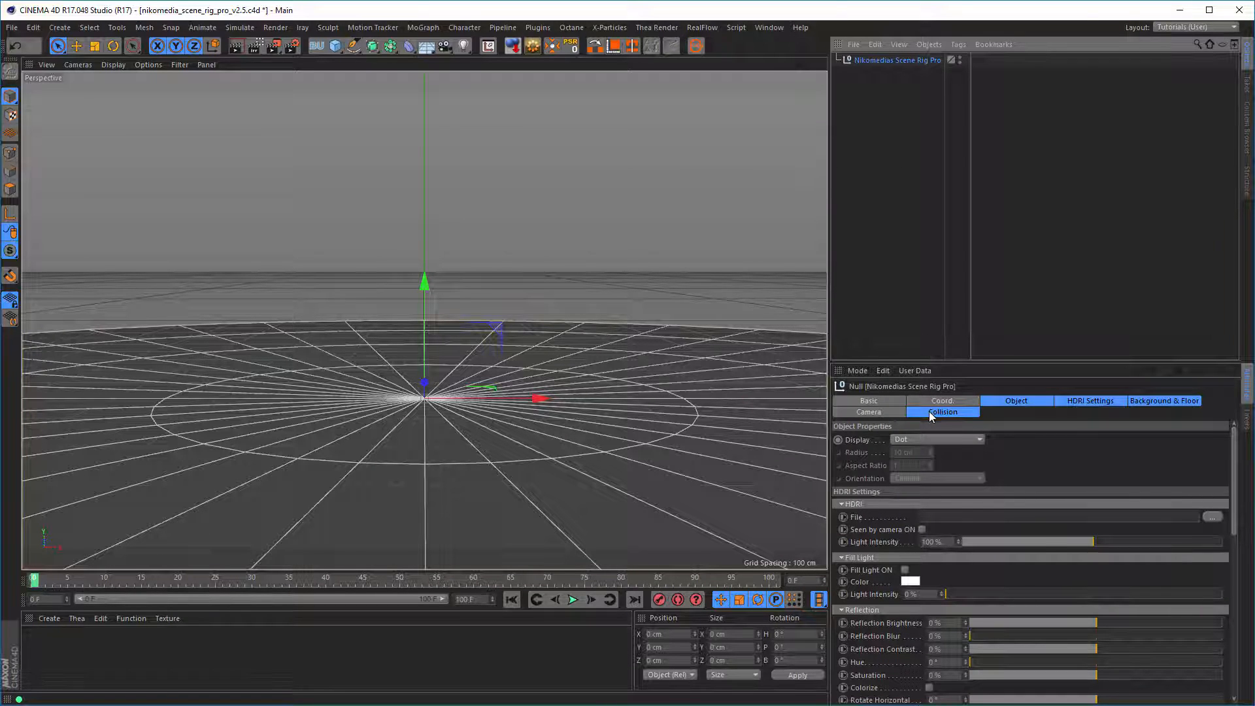
left_click(941, 411)
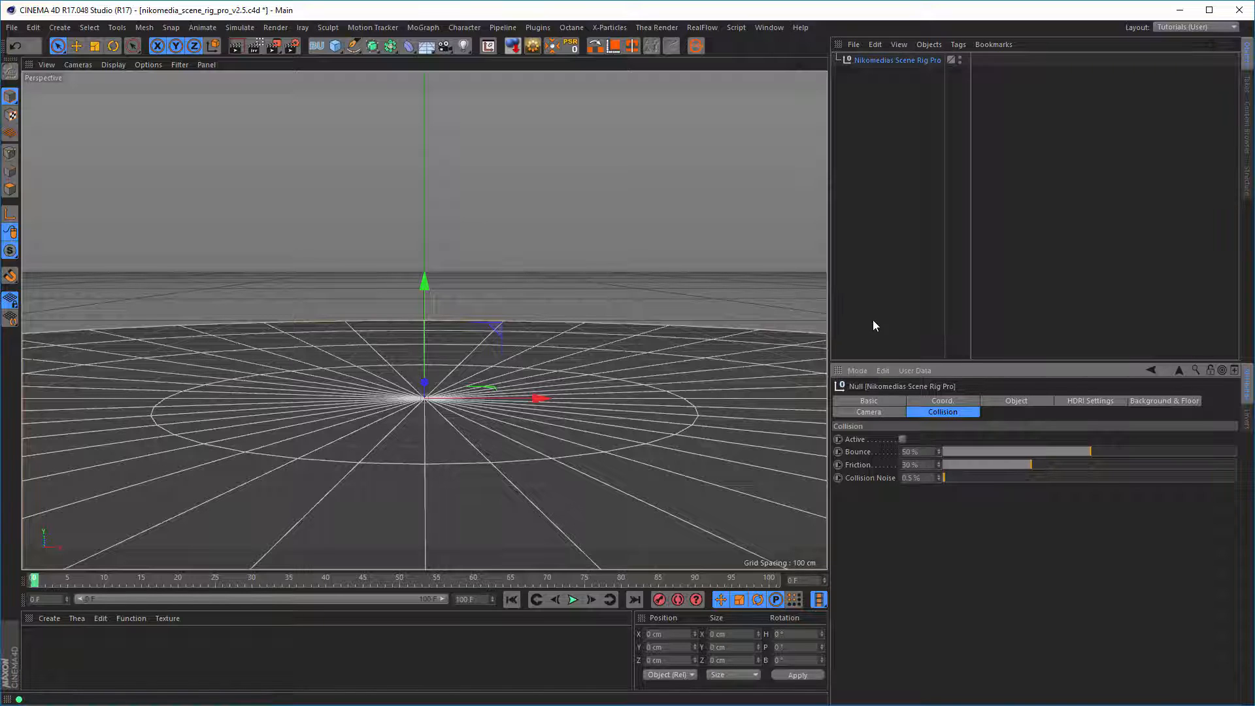
mouse_move(333, 45)
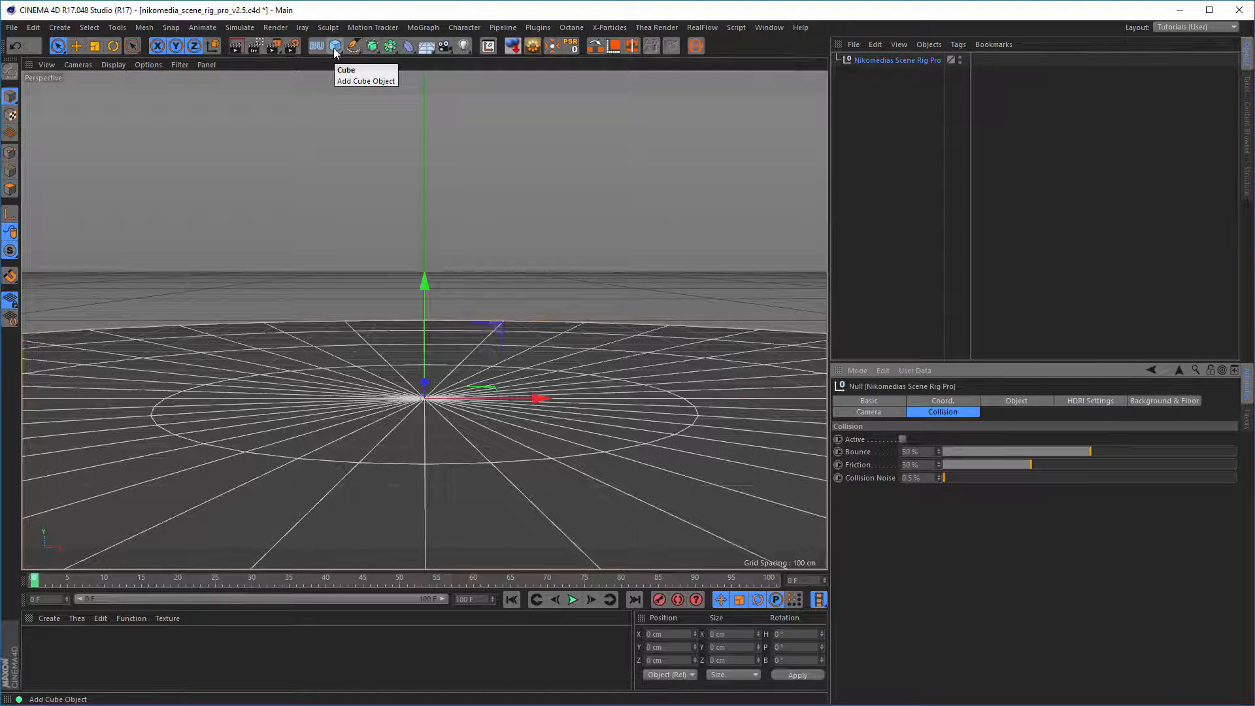
Step: Add a cube with a Rigid Body tag and play the simulation to watch it fall
left_click(332, 45)
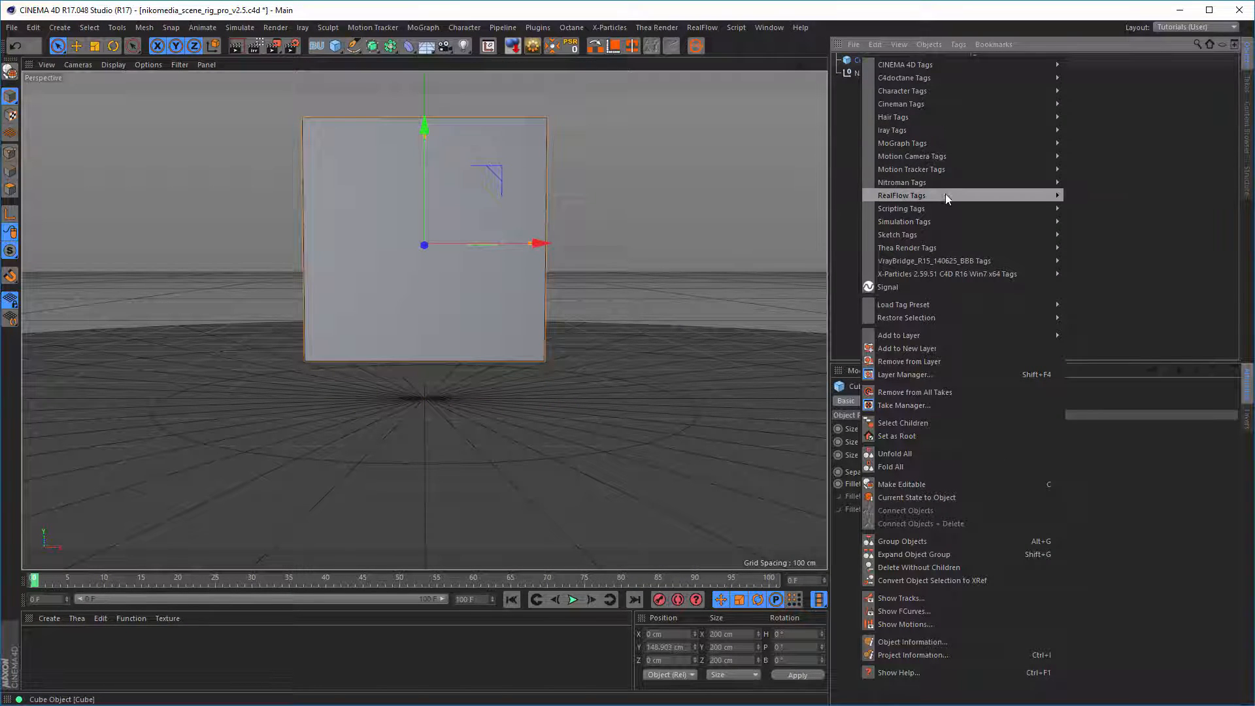
mouse_move(904, 221)
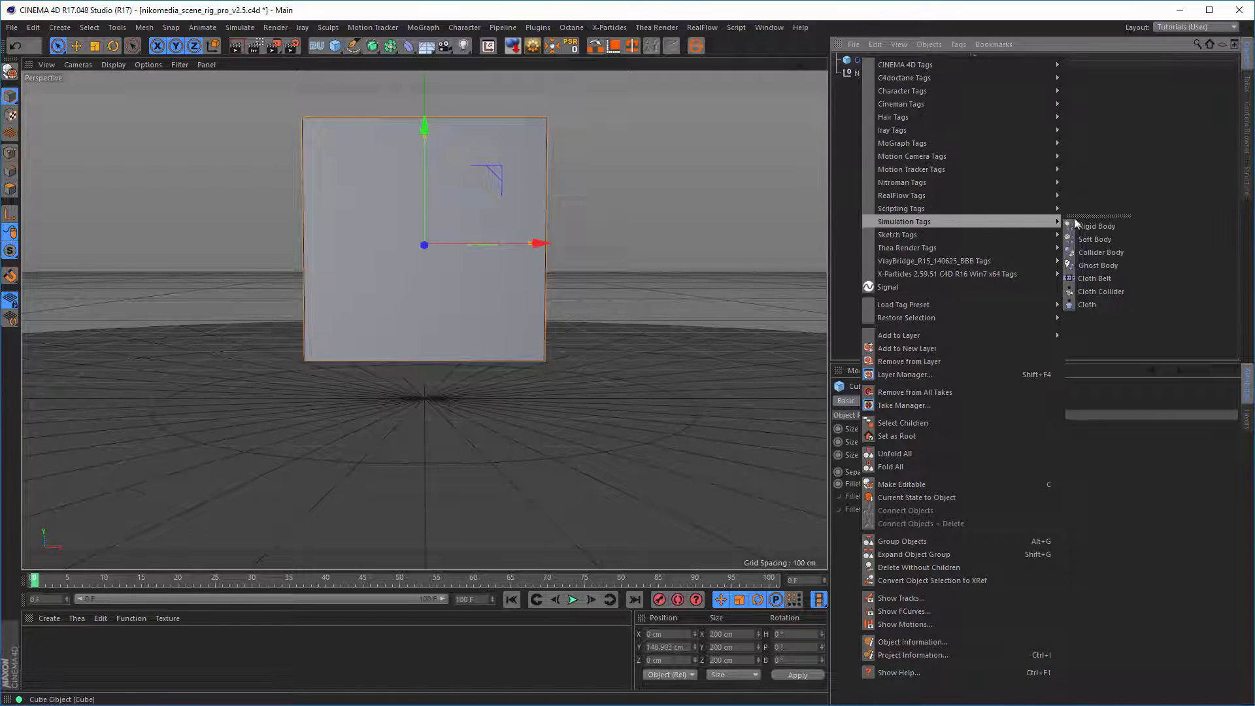
left_click(1095, 226)
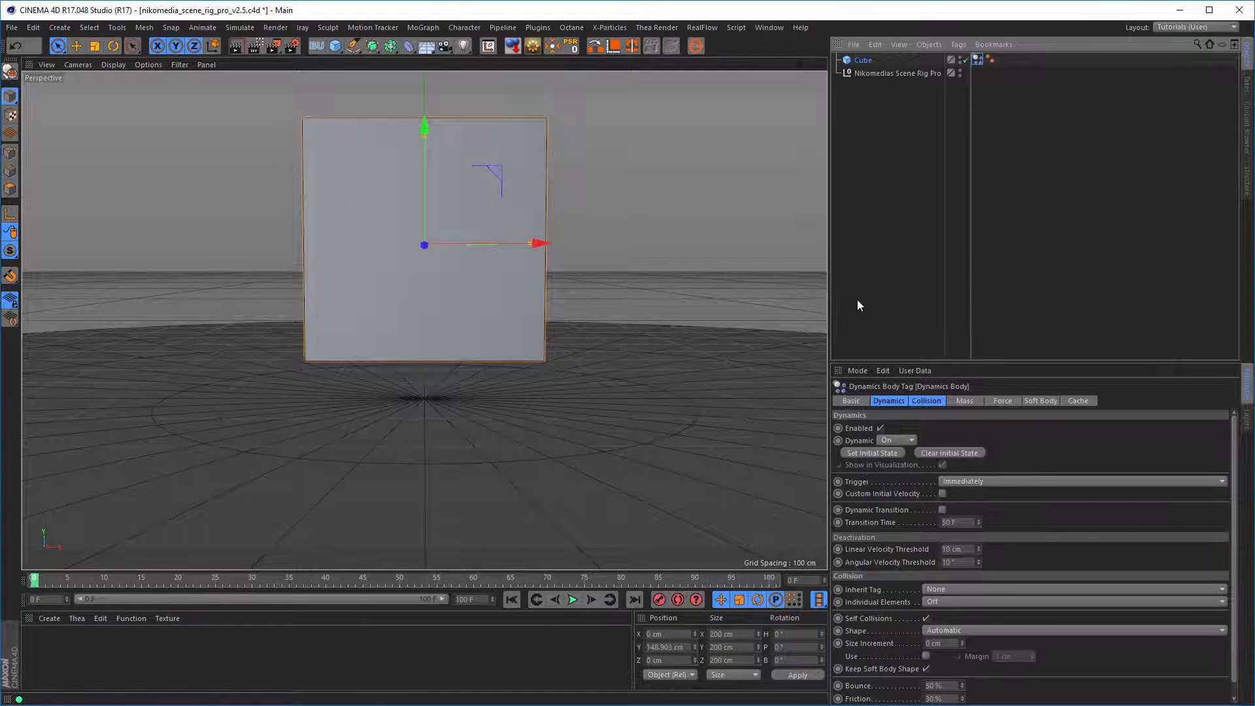
left_click(571, 599)
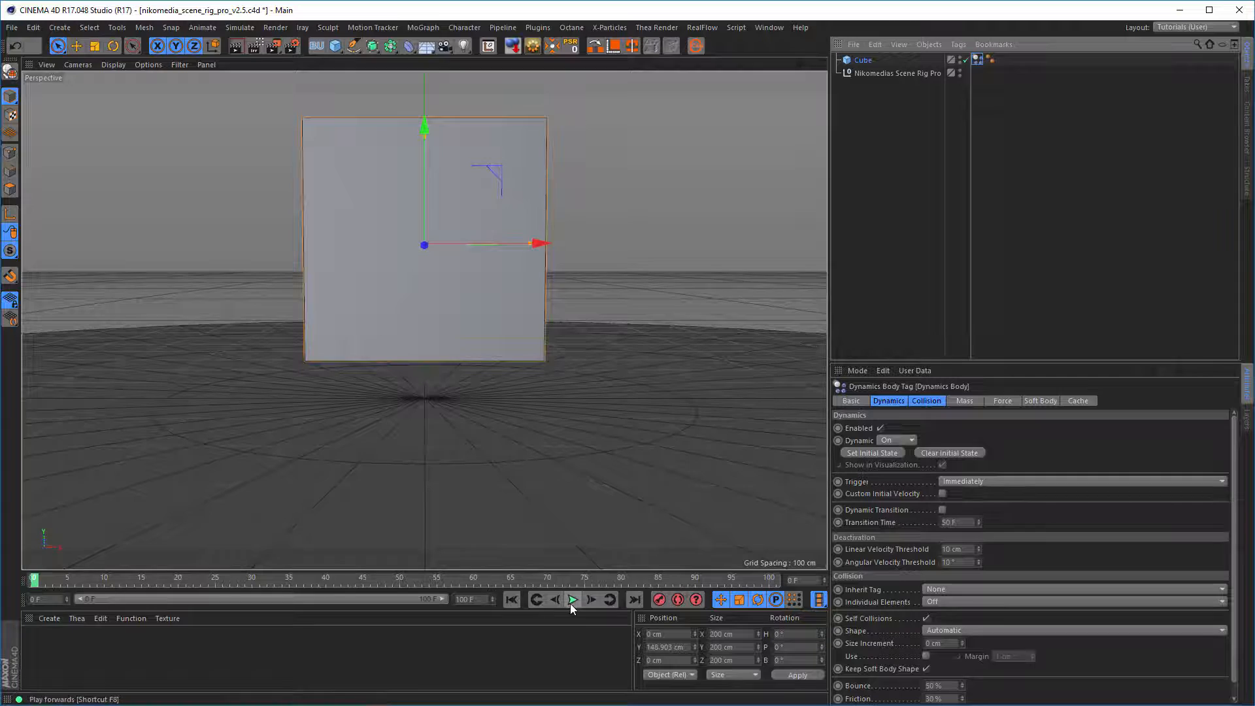
left_click(571, 598)
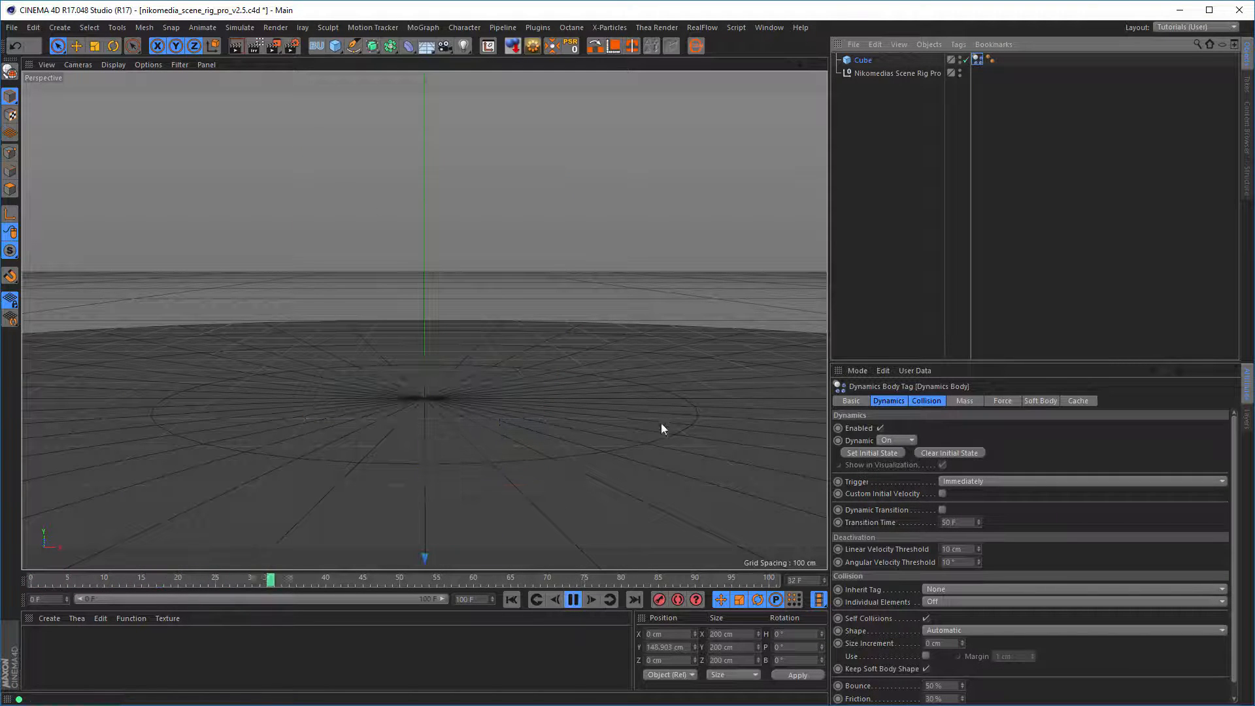
Step: Activate collision on the Scene Rig Pro, replay the simulation, then stop playback
left_click(898, 73)
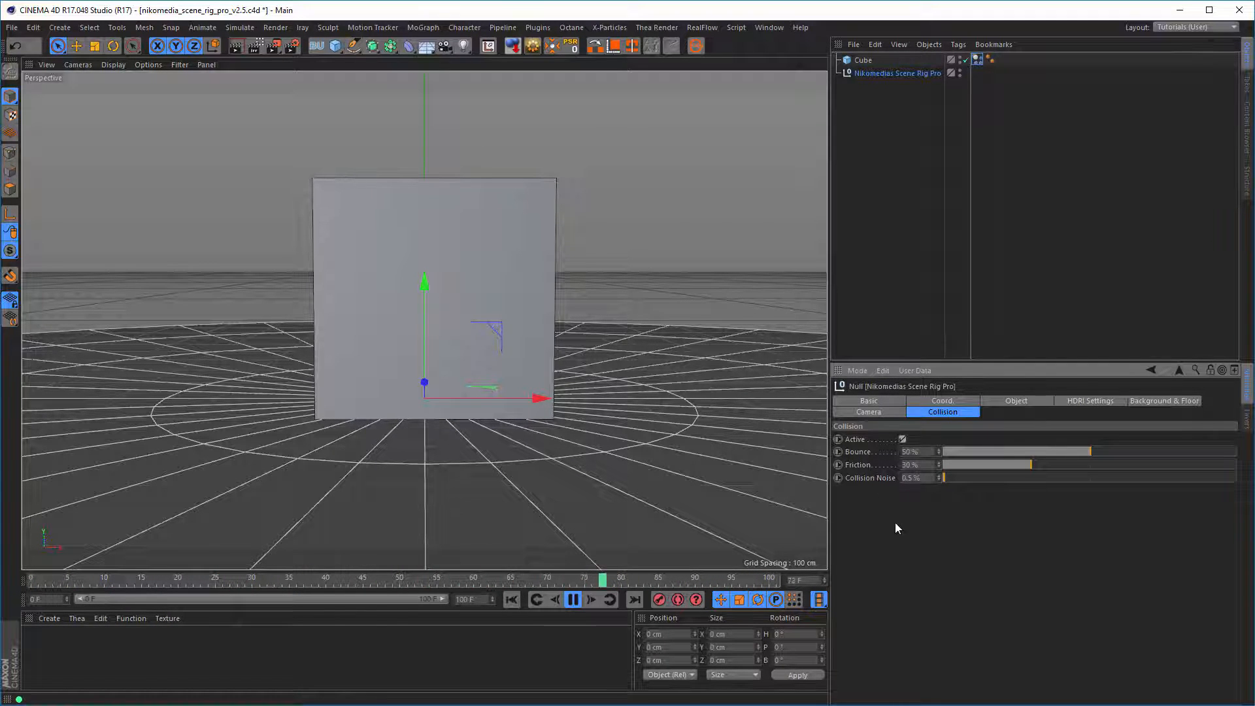
left_click(573, 599)
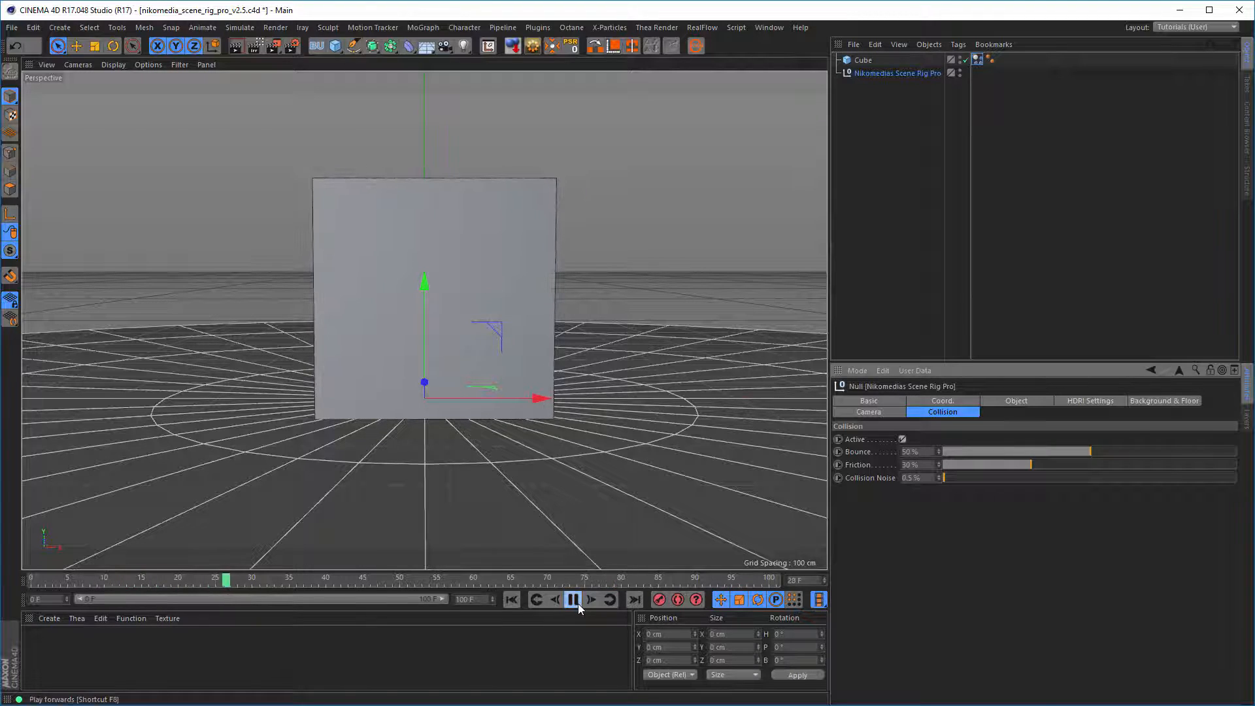
left_click(574, 598)
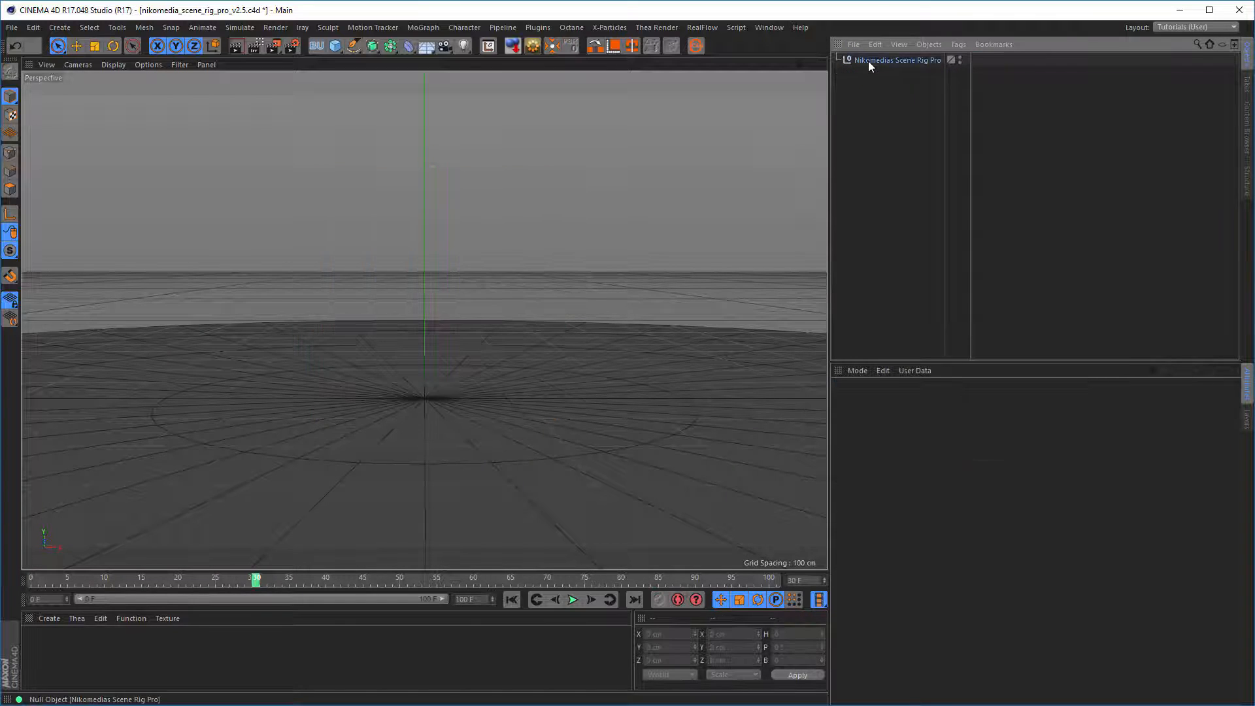
Step: Show the rig's HDRI Settings, add a sphere, and apply a new reflective material named Mat
left_click(896, 60)
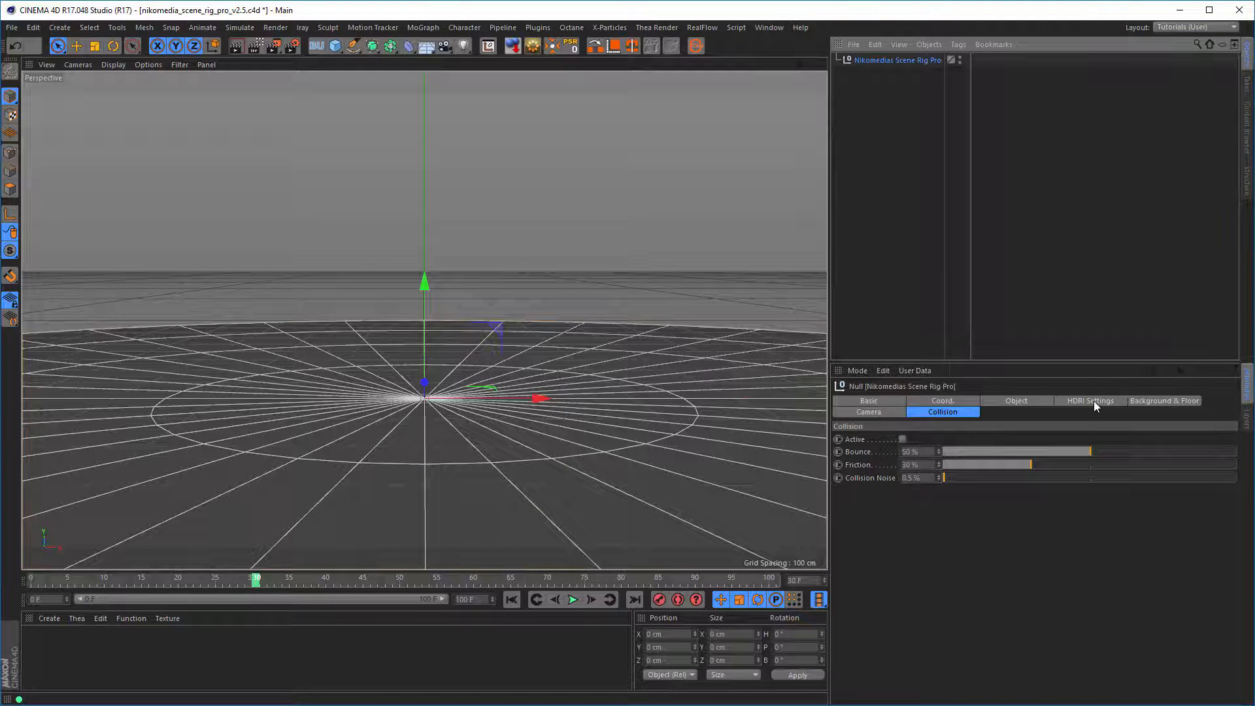
left_click(1089, 400)
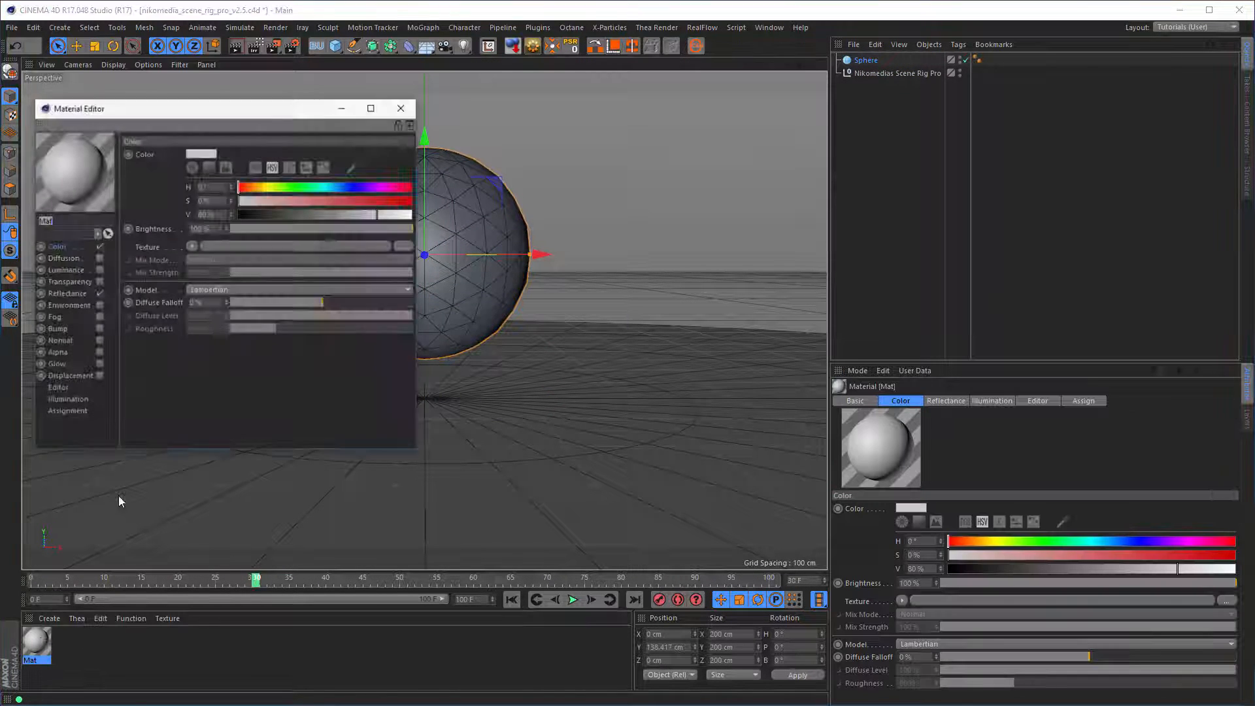
left_click(67, 293)
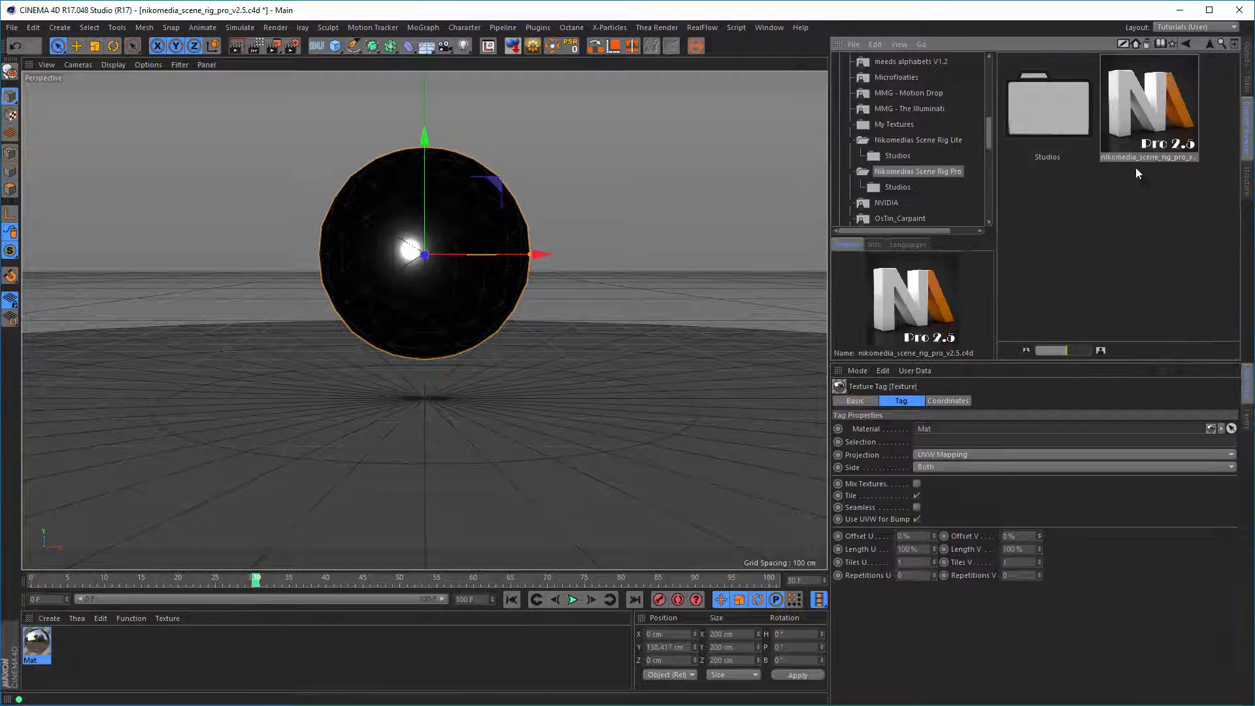
Step: Load NM_Studio_01.exr as the rig's HDRI and start the Interactive Render Region
left_click(1046, 104)
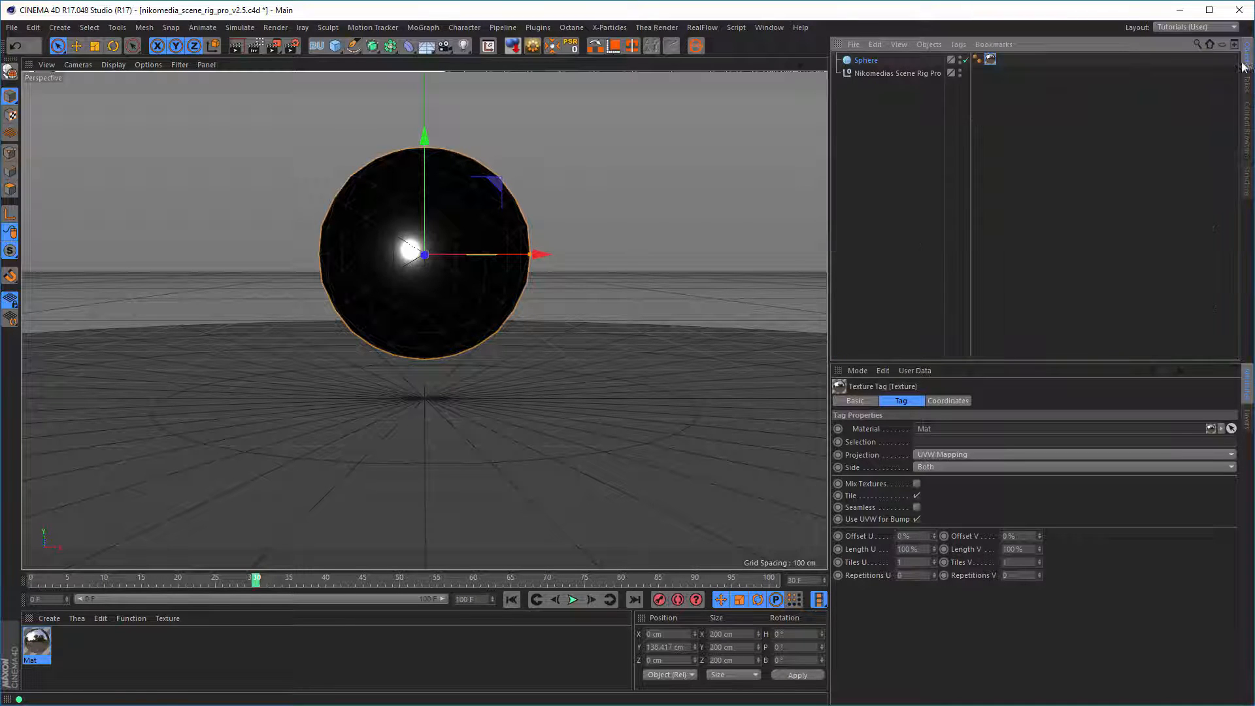
left_click(900, 73)
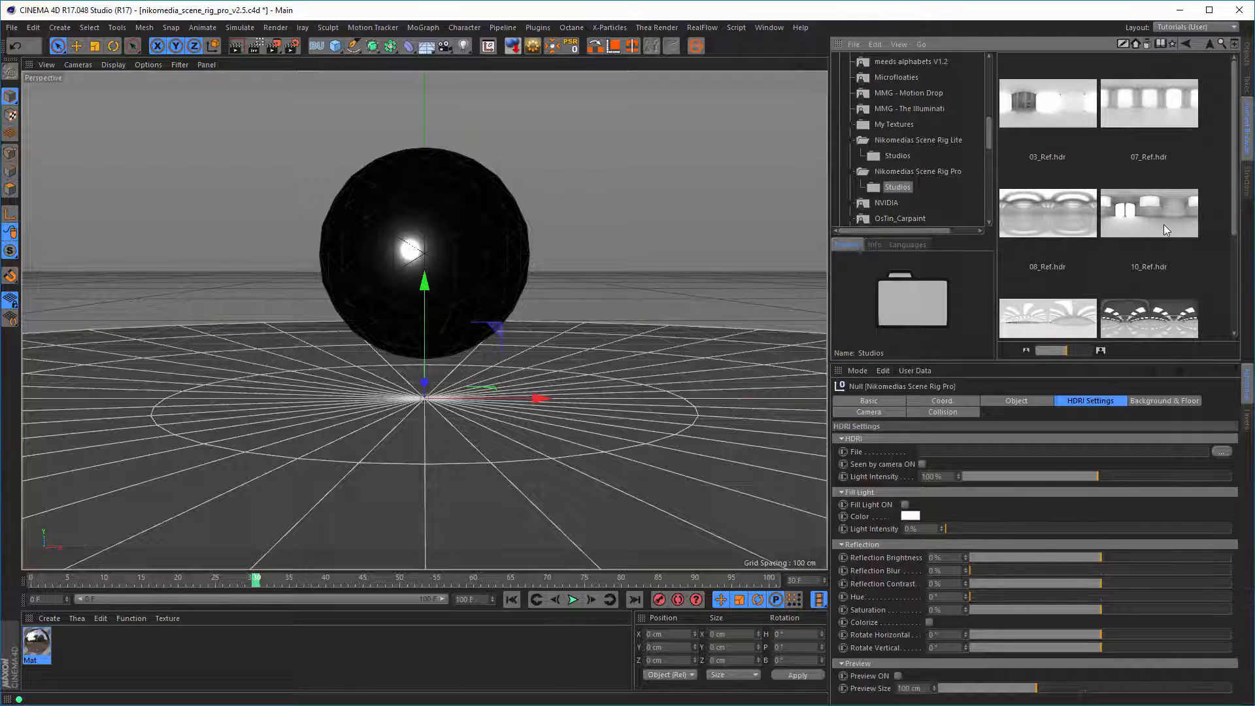
scroll("down", 3)
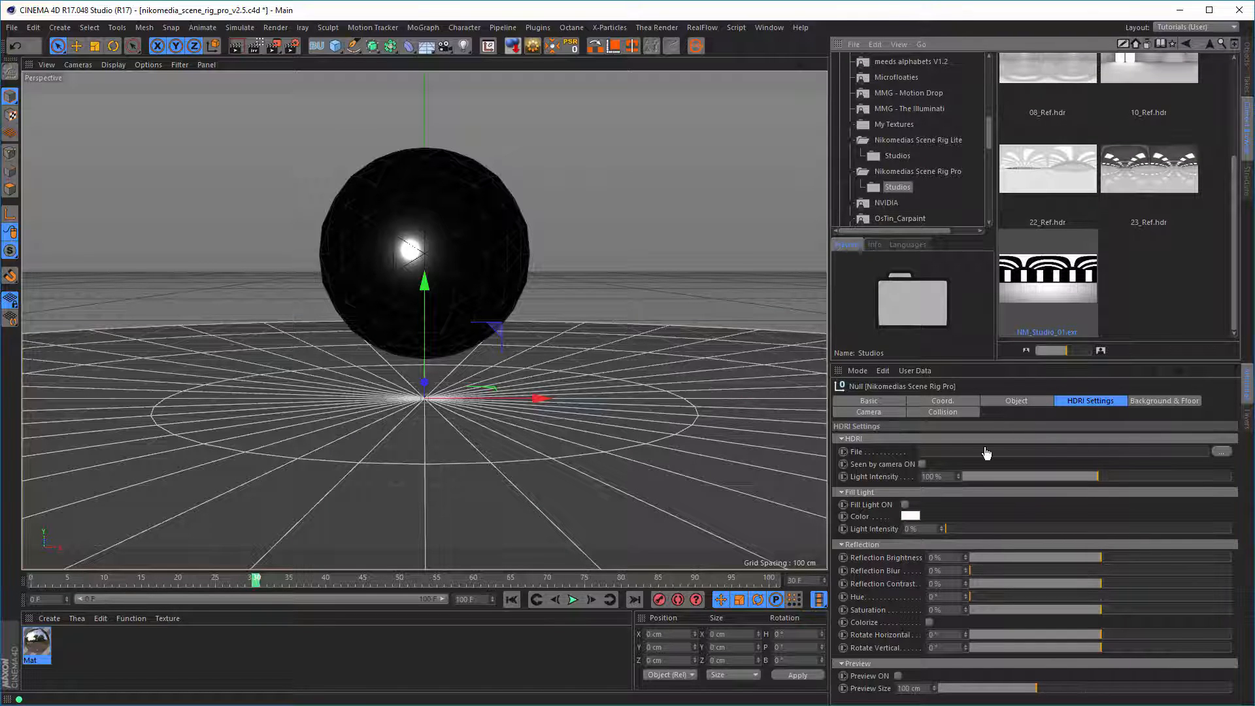
double_click(1047, 284)
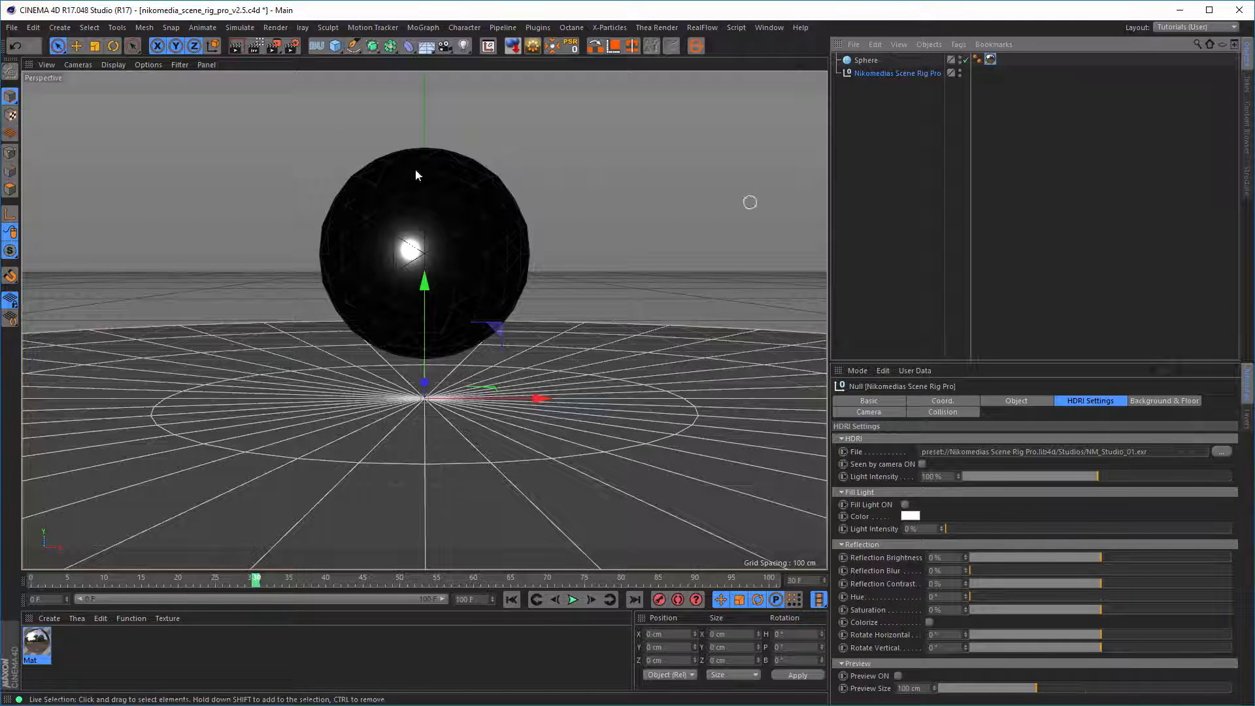
left_click(256, 46)
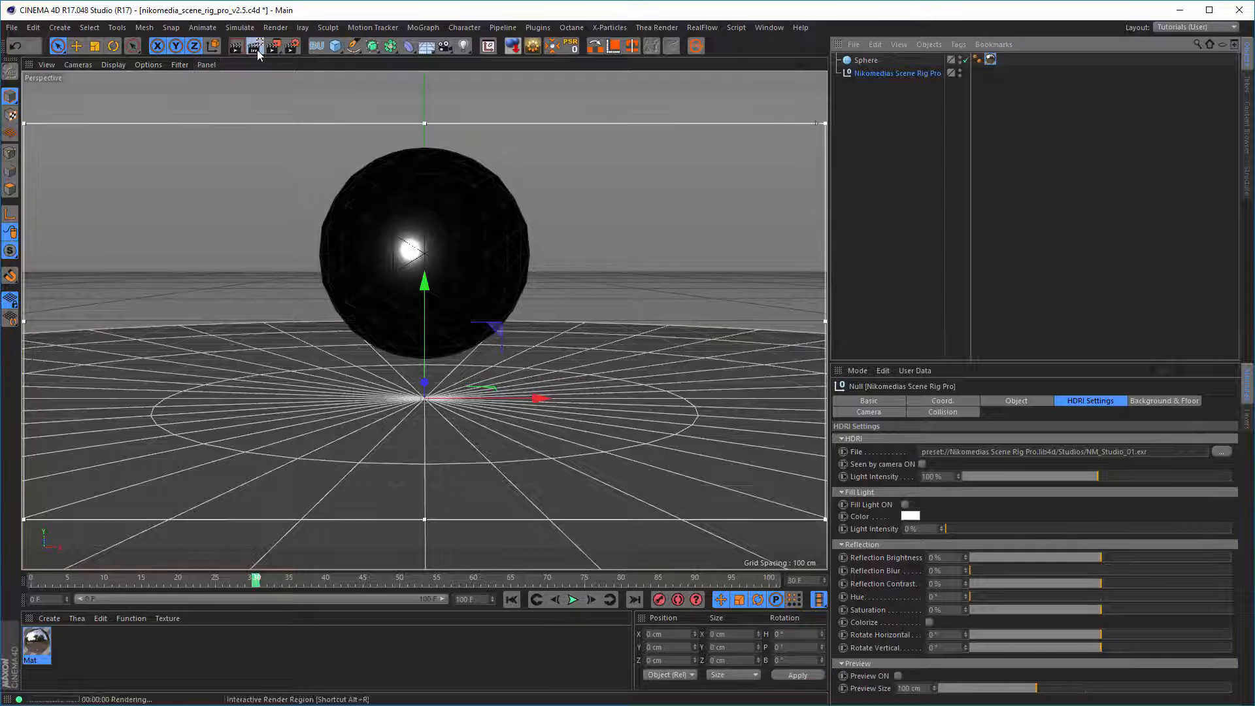
Step: Raise the rig's Reflection Blur to about 22% while watching the live render
left_click(255, 46)
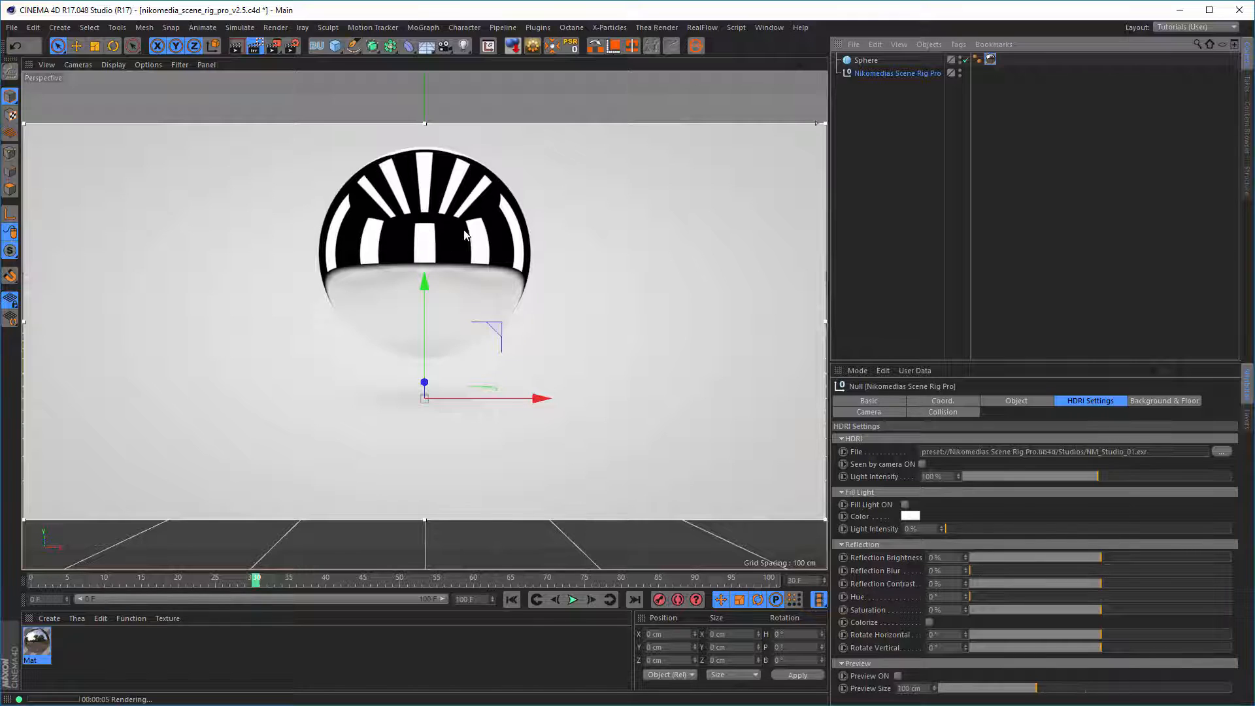
mouse_move(445, 217)
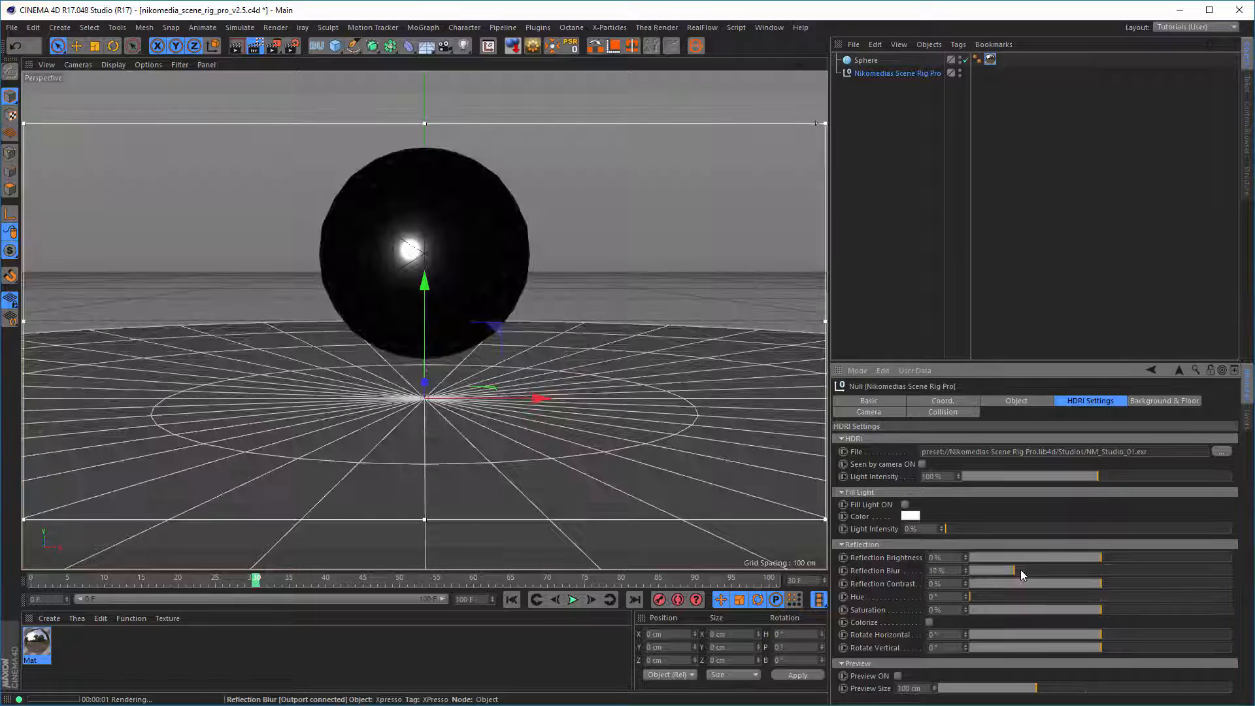
left_click_drag(984, 571, 1020, 571)
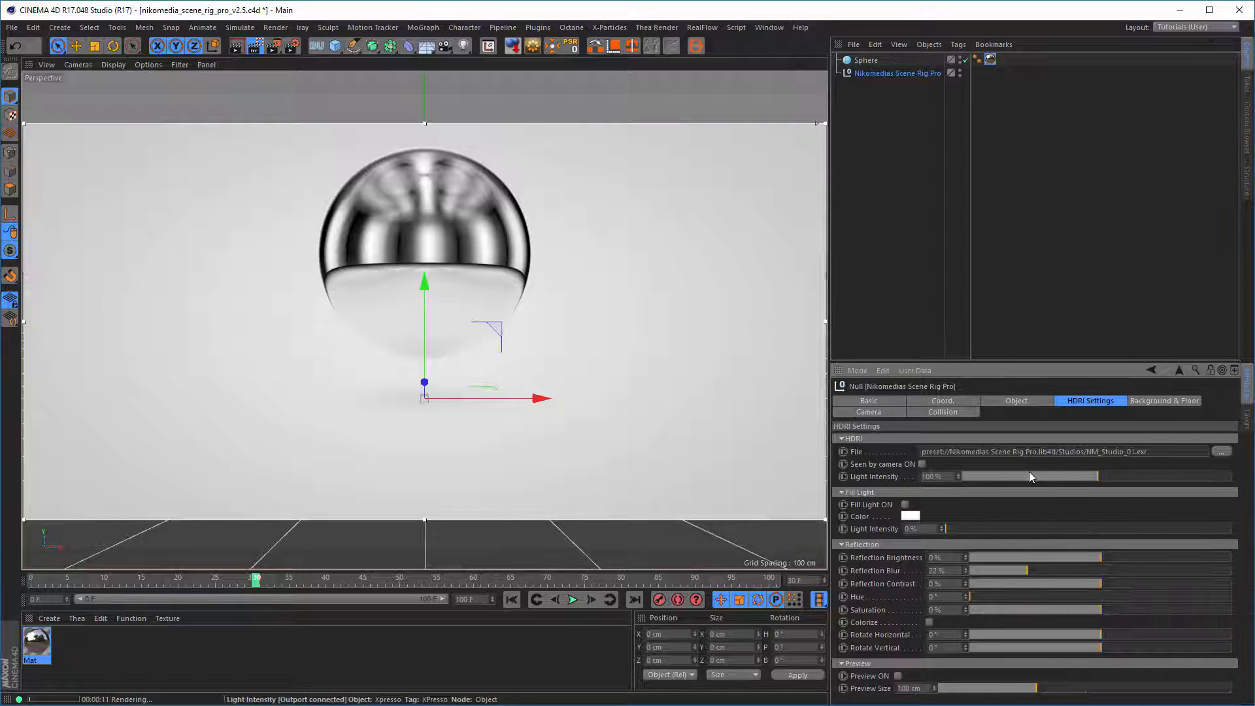
mouse_move(1030, 476)
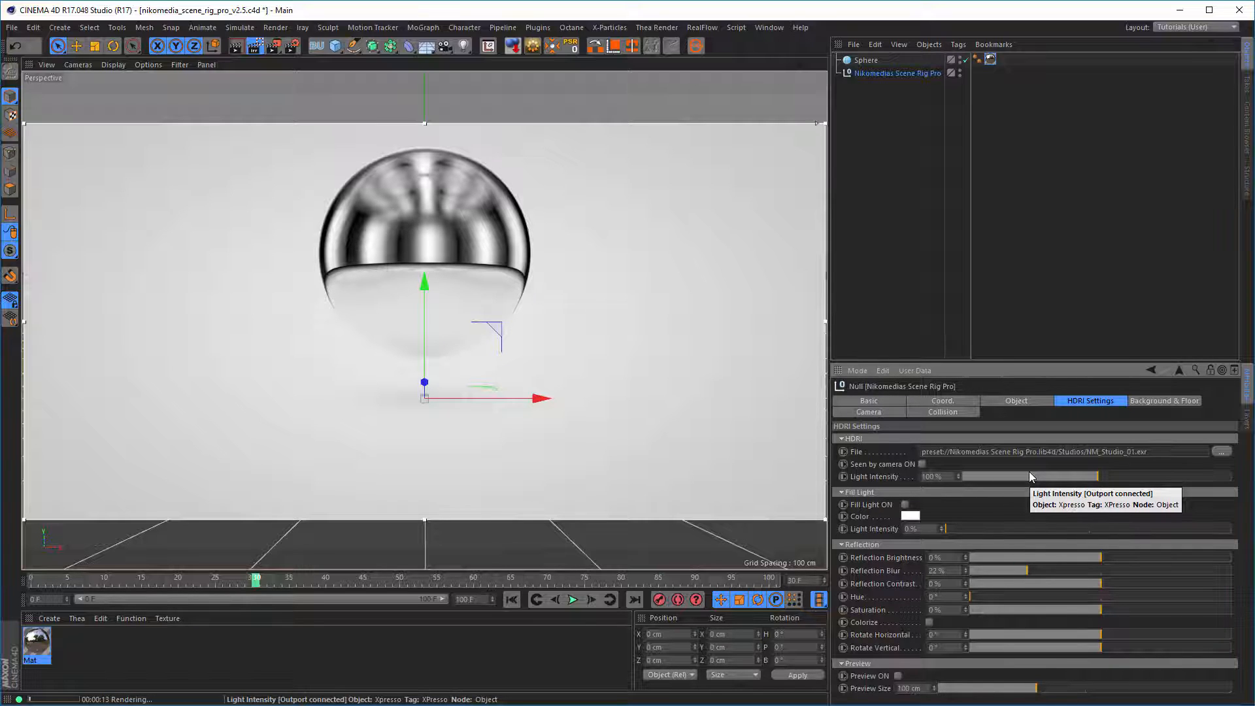
mouse_move(842, 292)
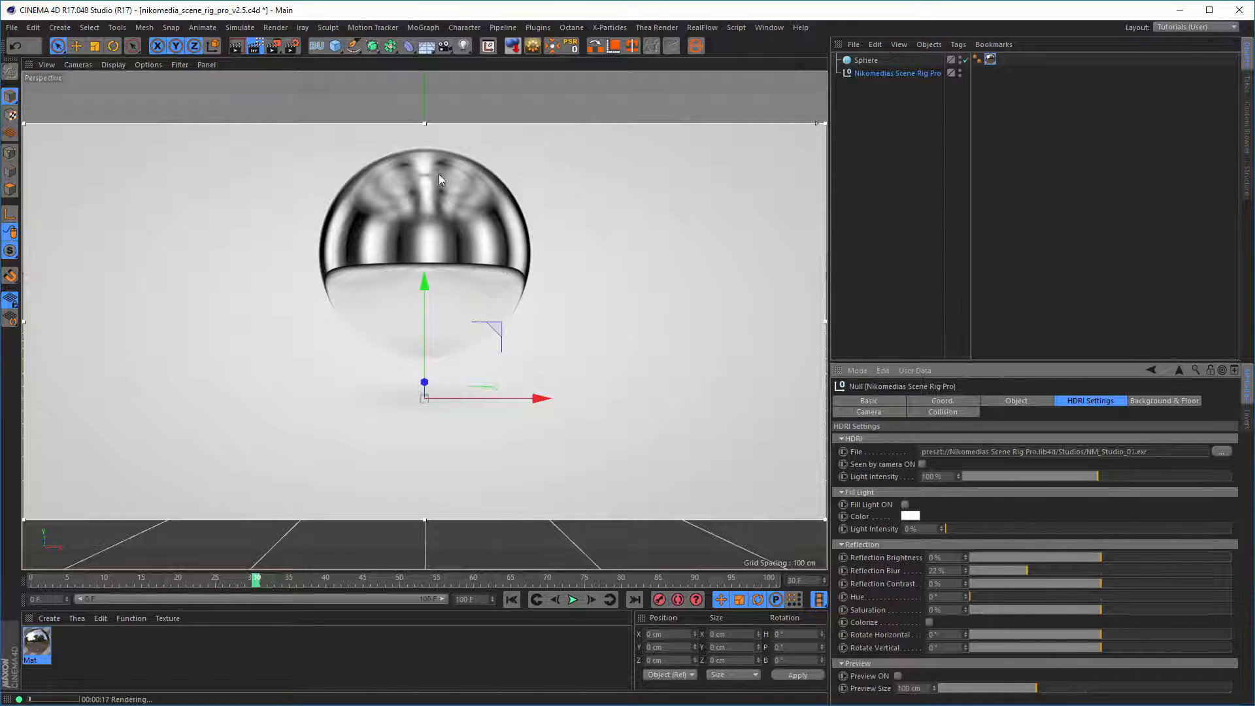
mouse_move(424, 207)
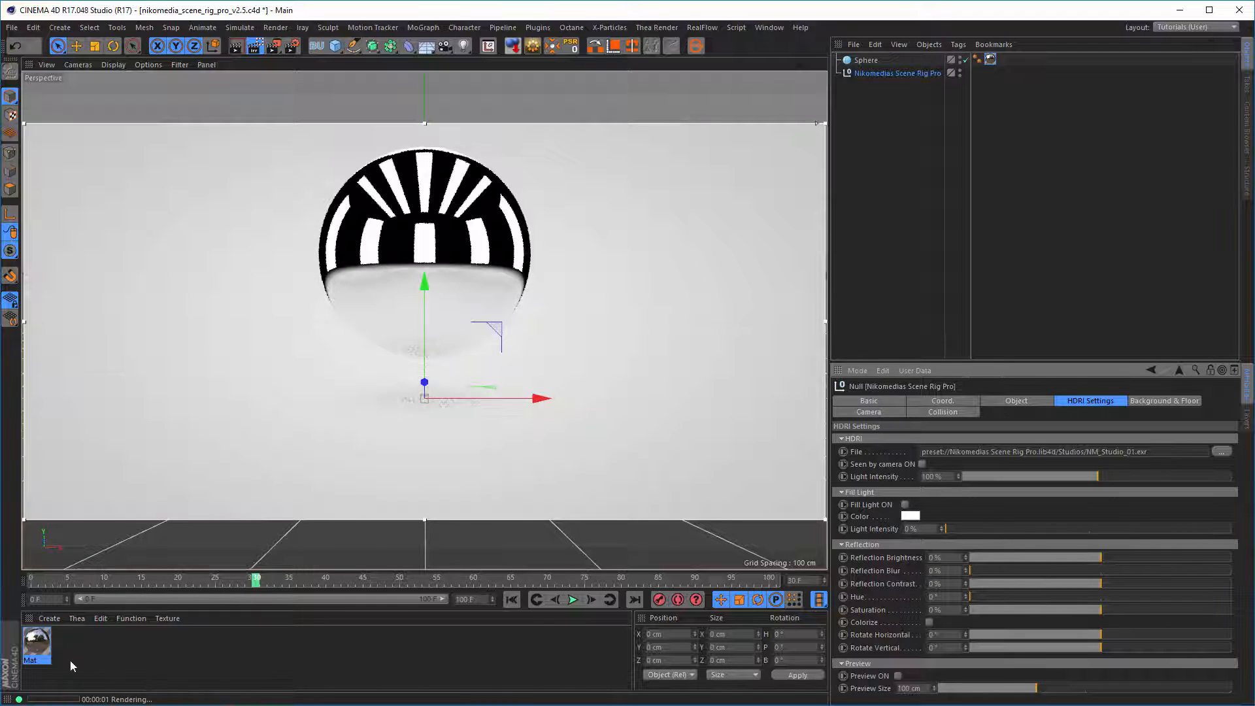
Step: In Mat's Material Editor, raise Reflectance Roughness, reset it to 0%, and close the editor
double_click(35, 642)
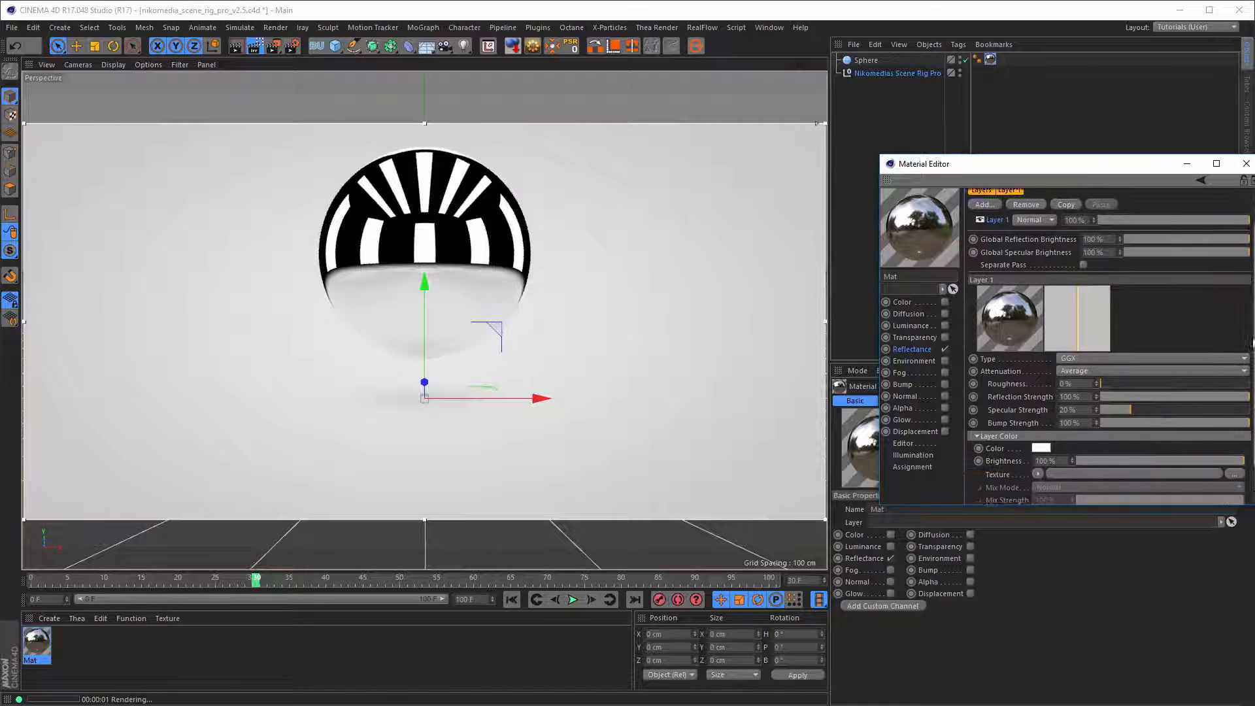
left_click_drag(1080, 366, 1133, 366)
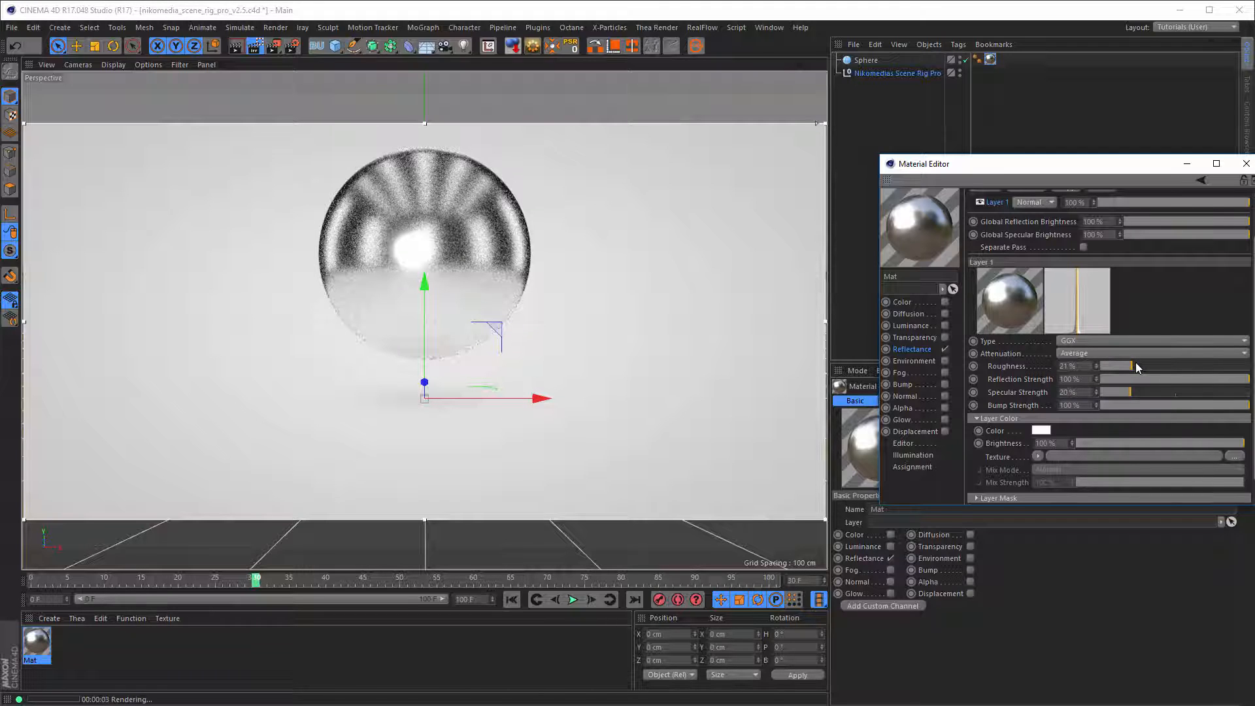
left_click_drag(1136, 366, 1126, 366)
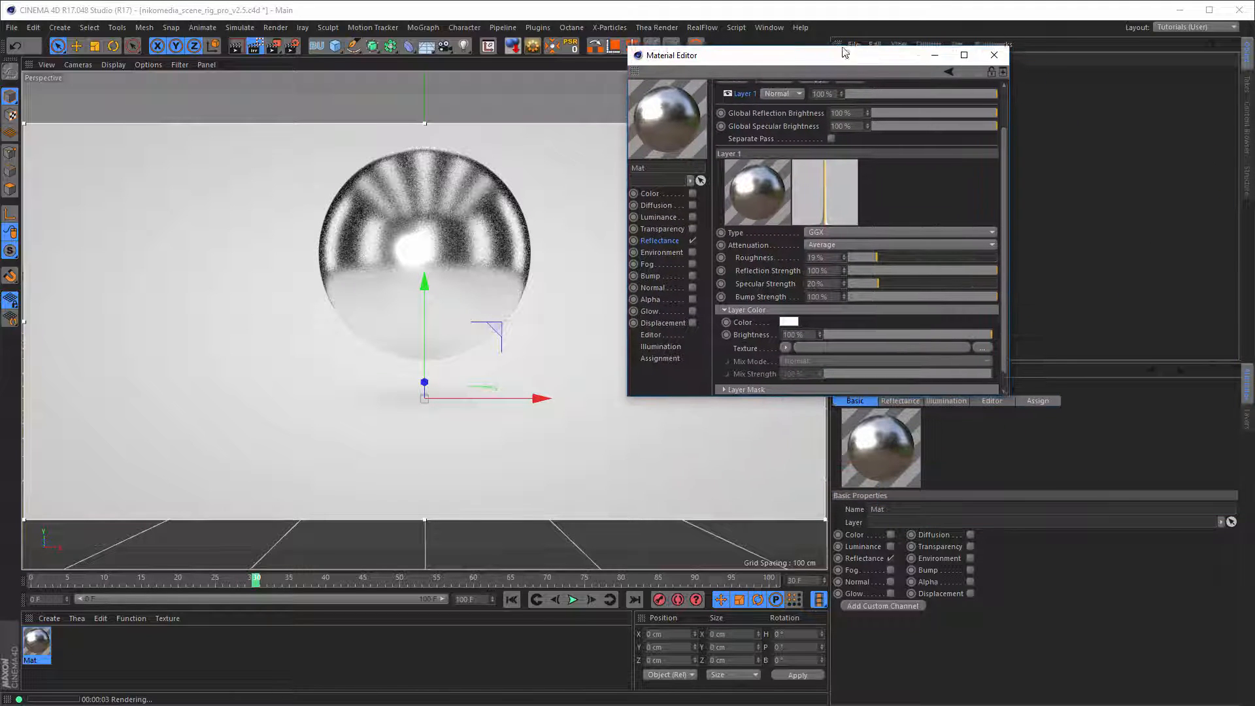
left_click_drag(844, 54, 834, 41)
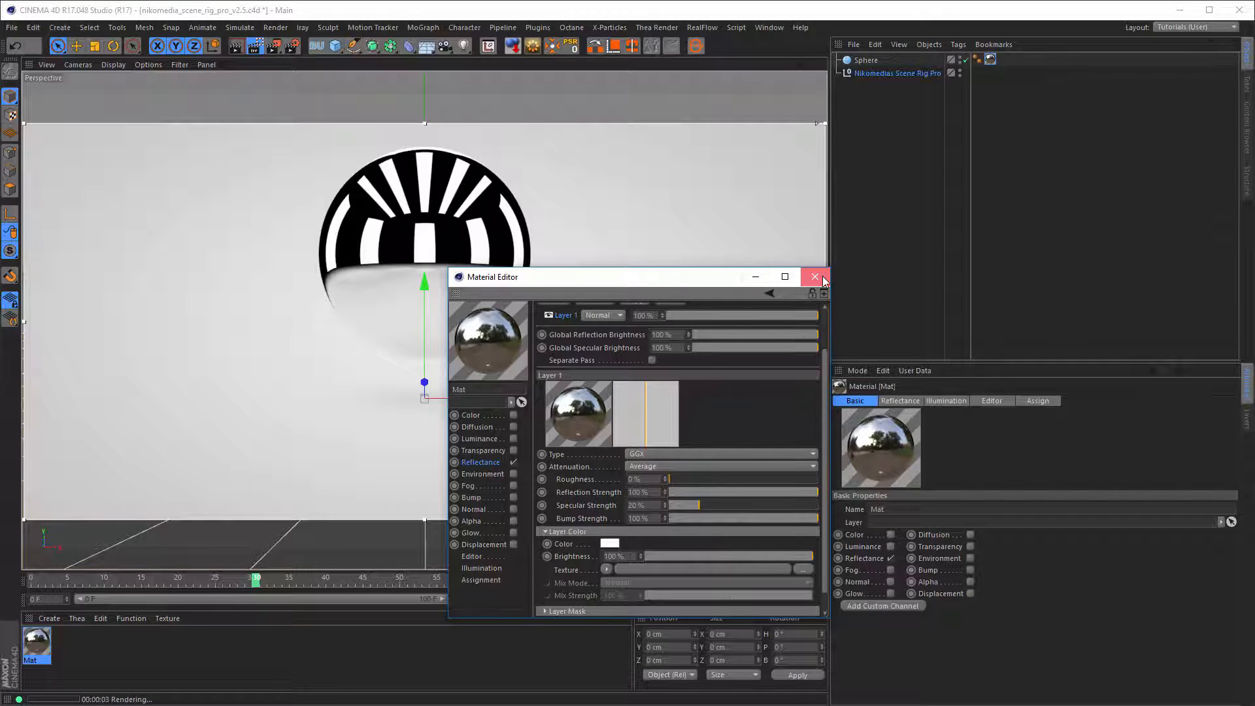
left_click(814, 276)
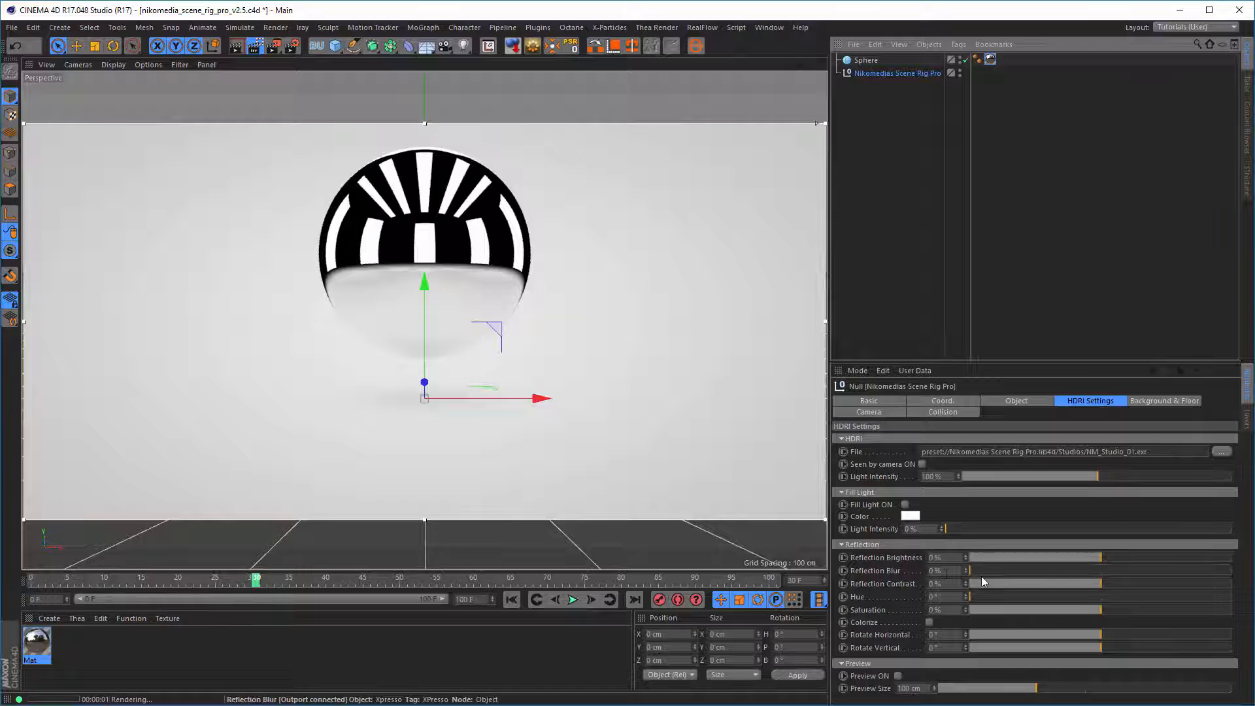
Step: Set the rig's Reflection Blur to 20% and restart the Interactive Render Region
left_click_drag(968, 570, 1008, 570)
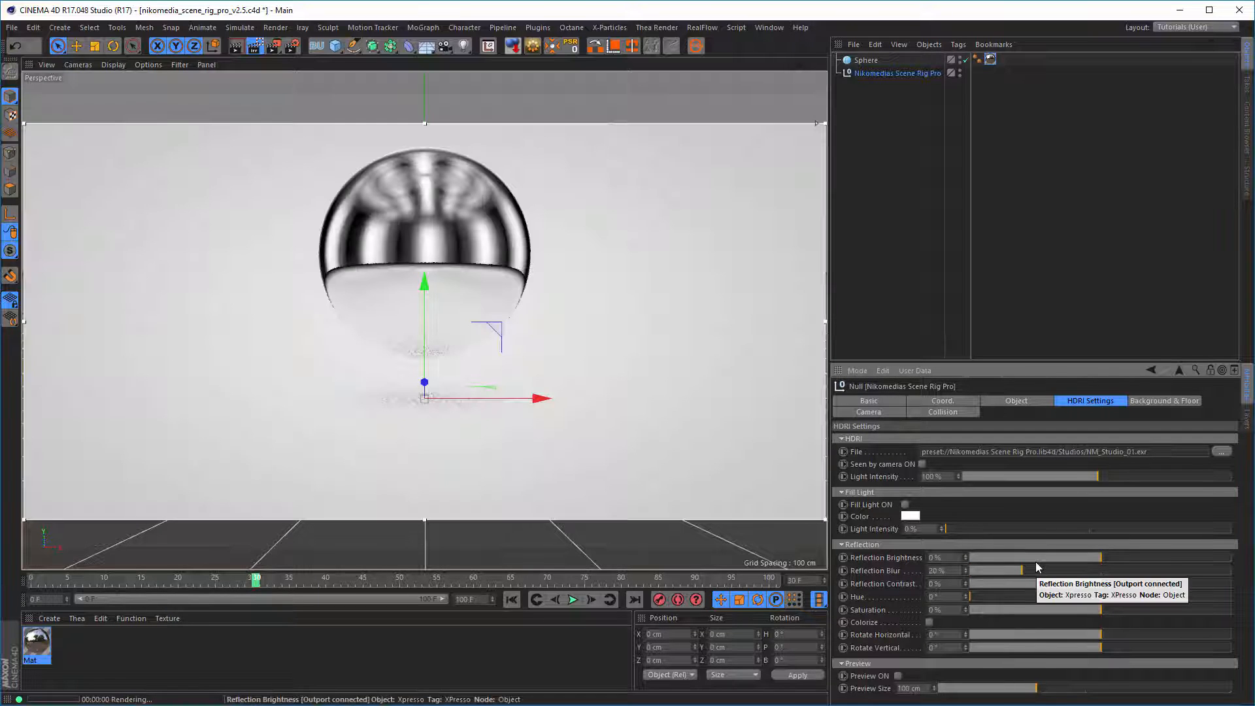
mouse_move(767, 395)
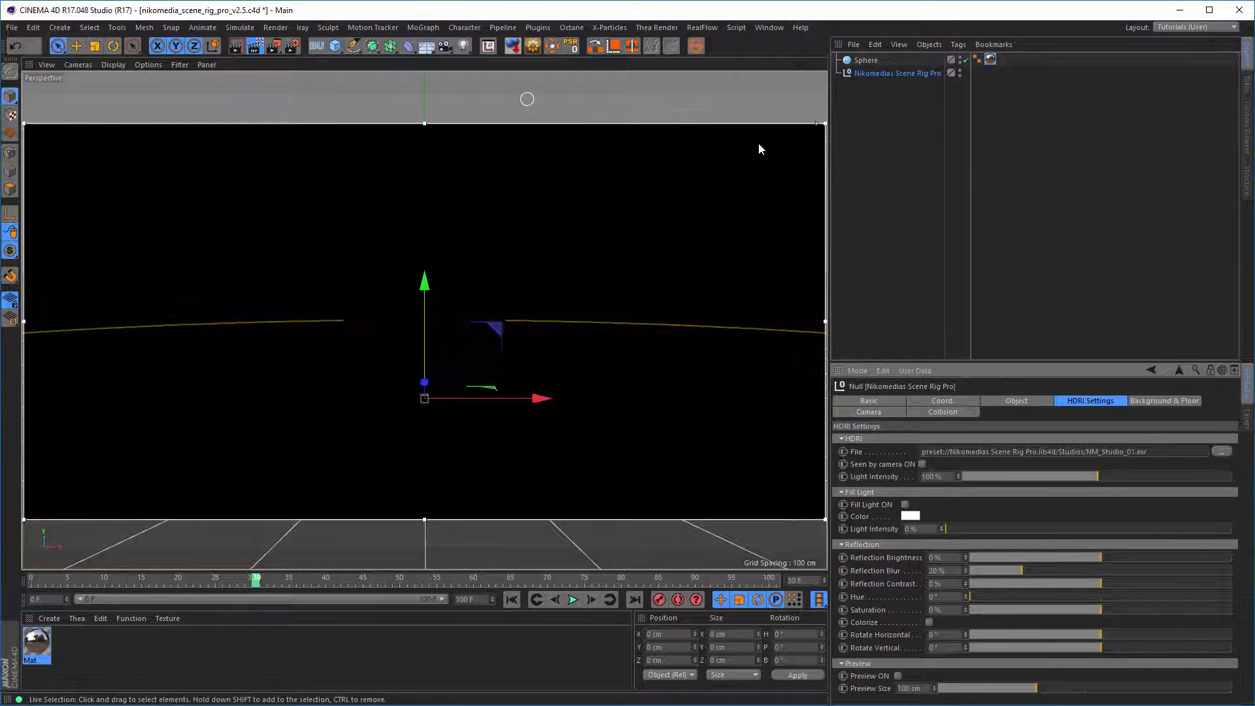
left_click(264, 46)
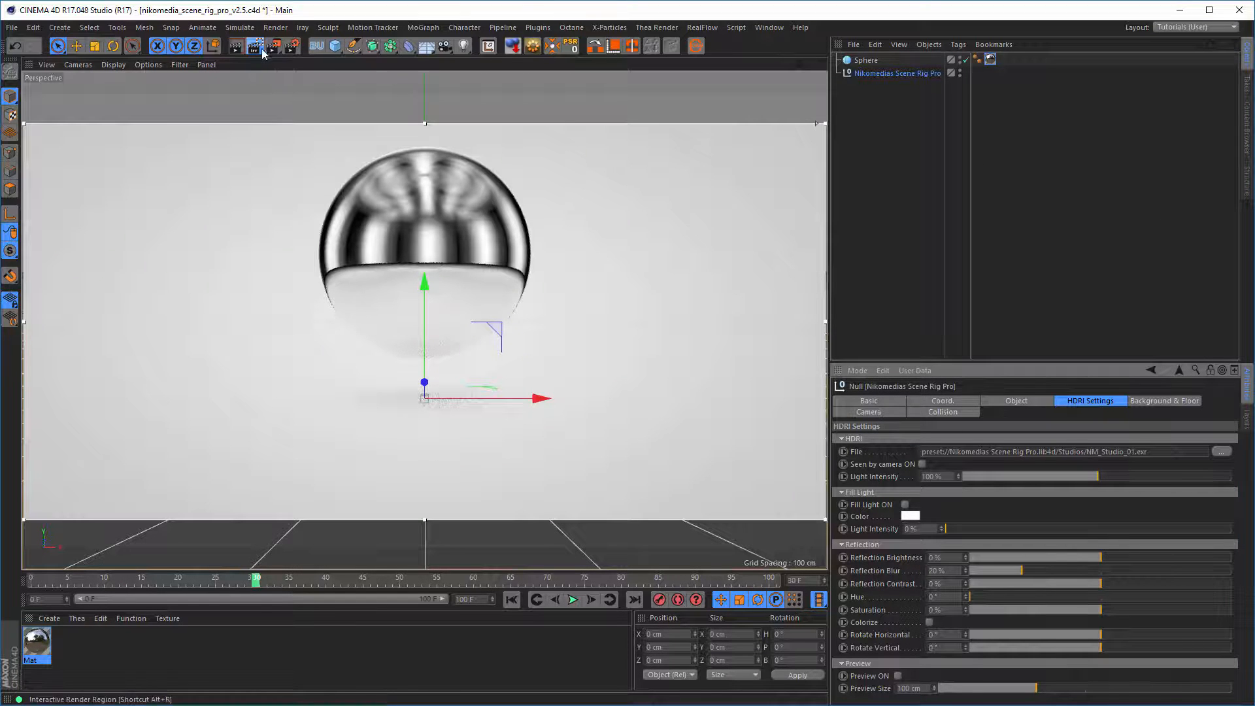
Step: Turn off the Interactive Render Region and view Collision, then return to HDRI Settings
left_click(260, 46)
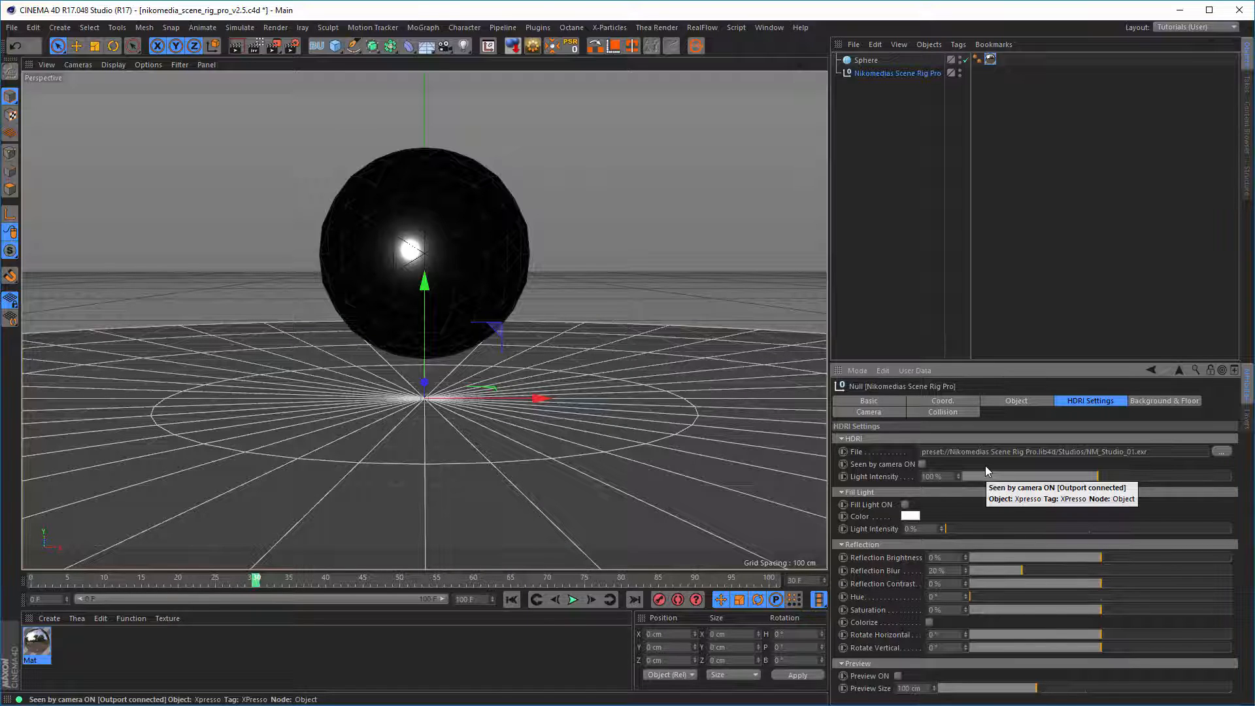
left_click(943, 411)
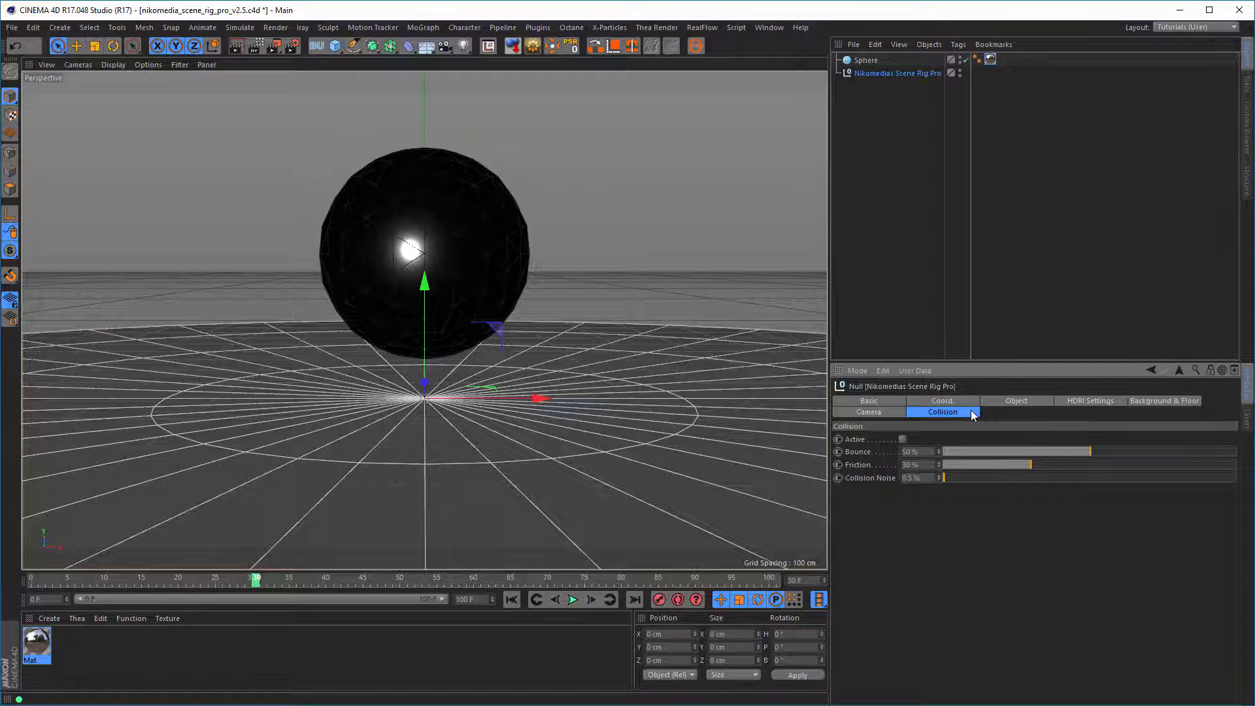
mouse_move(1111, 407)
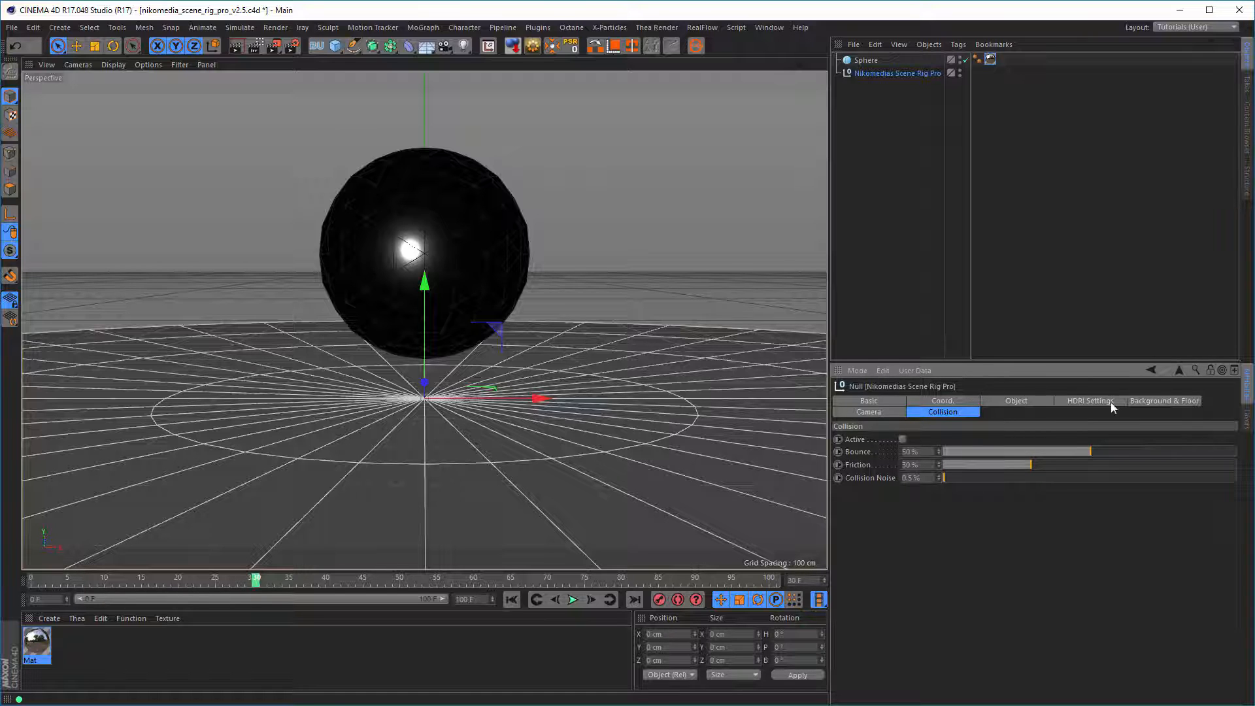
left_click(1088, 400)
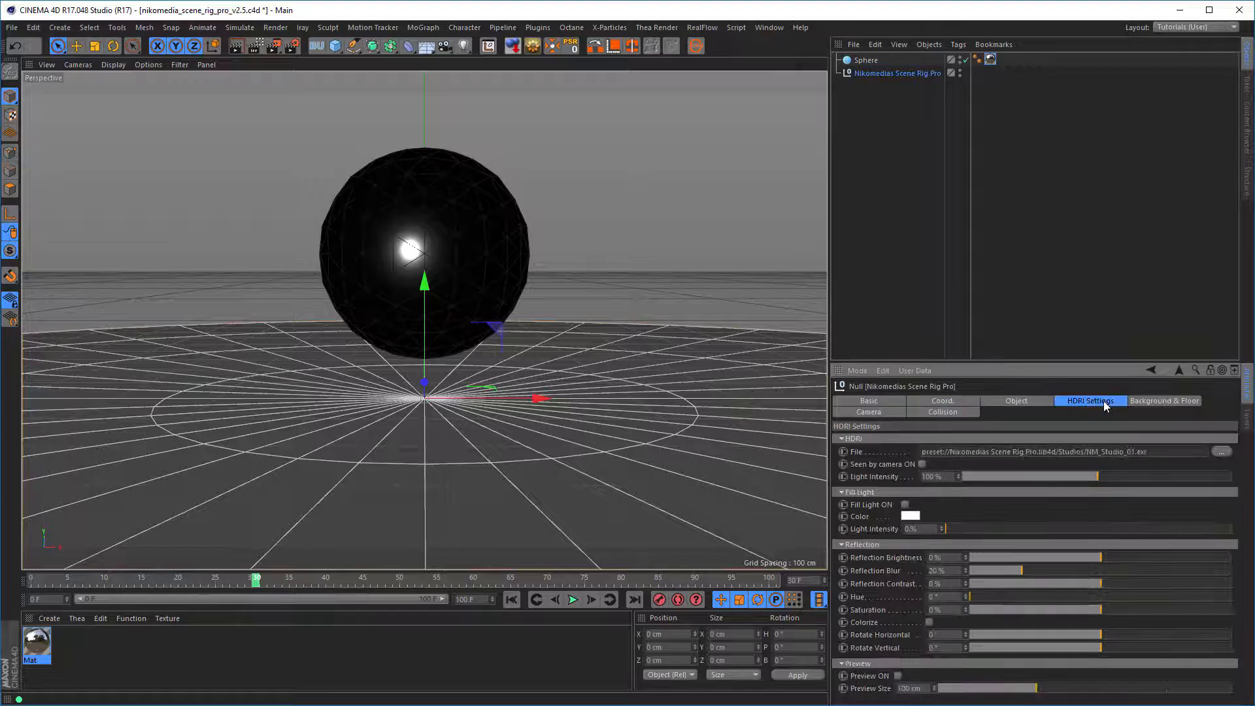